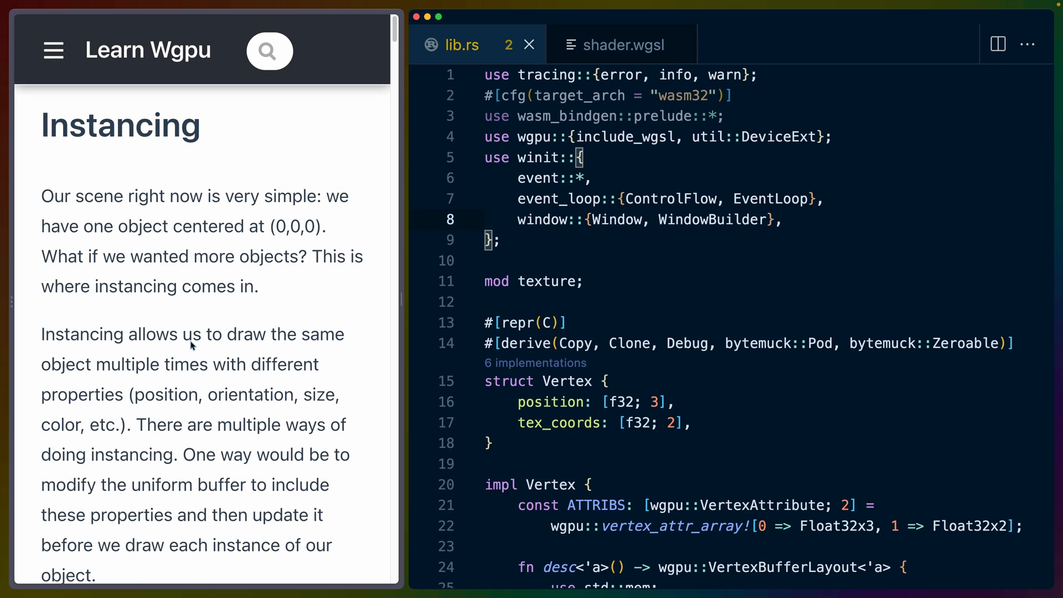
Locate render_pass.draw_indexed in lib.rs and inspect its 0..1 instances argument.
scroll("down", 3)
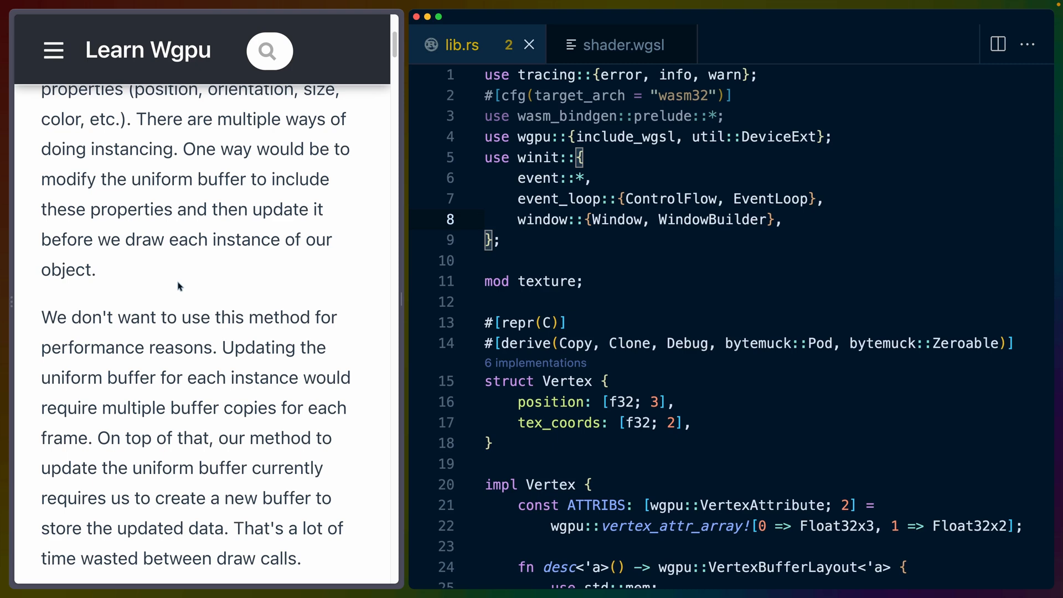
mouse_move(181, 255)
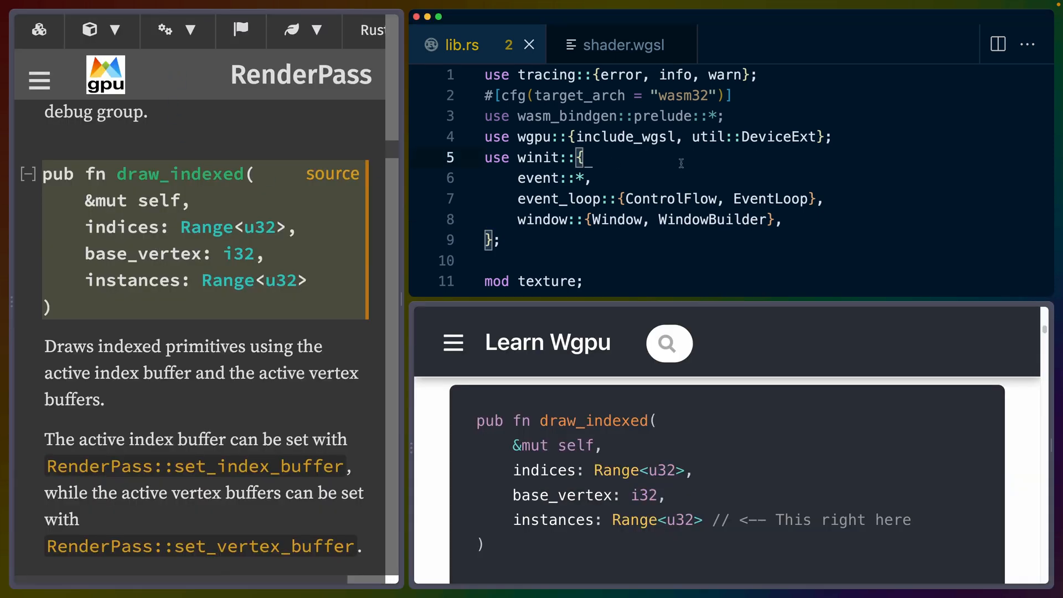
type("dr")
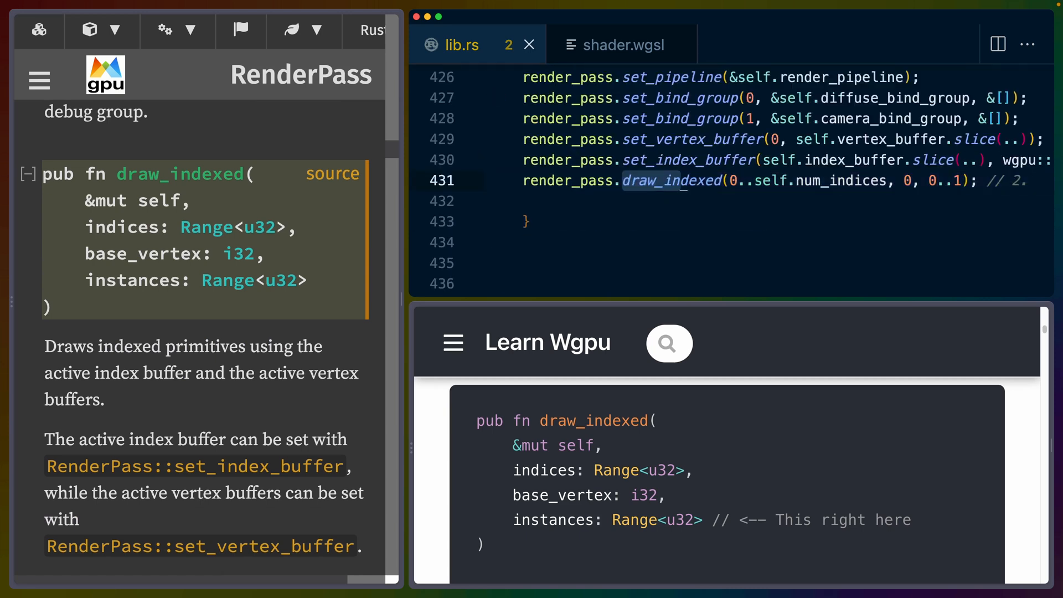
double_click(552, 519)
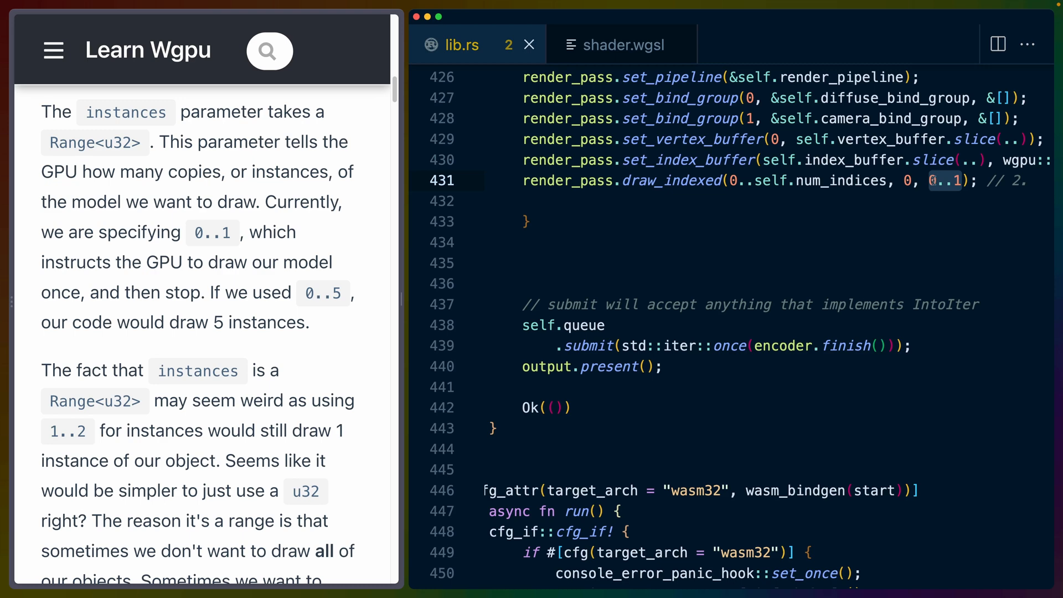
scroll("down", 3)
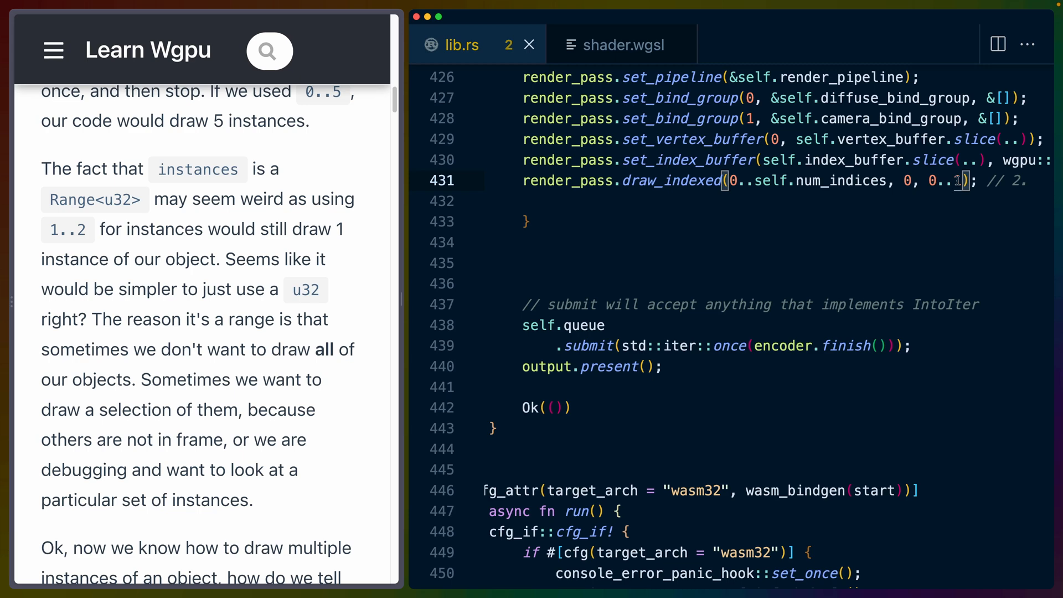
scroll("down", 3)
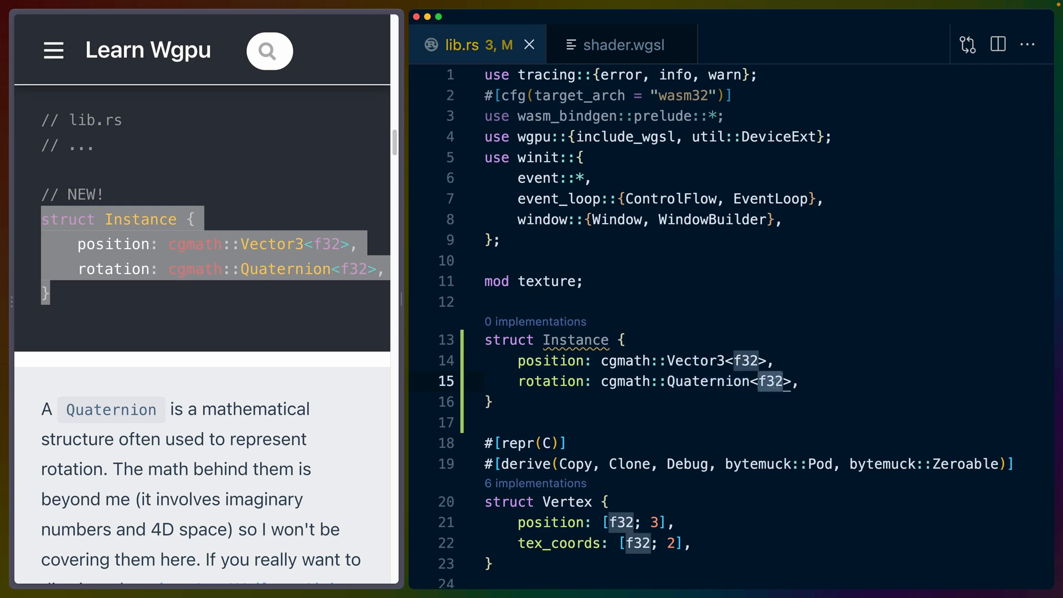
Scroll the tutorial to the Instance struct with Vector3 position and Quaternion rotation.
scroll("down", 3)
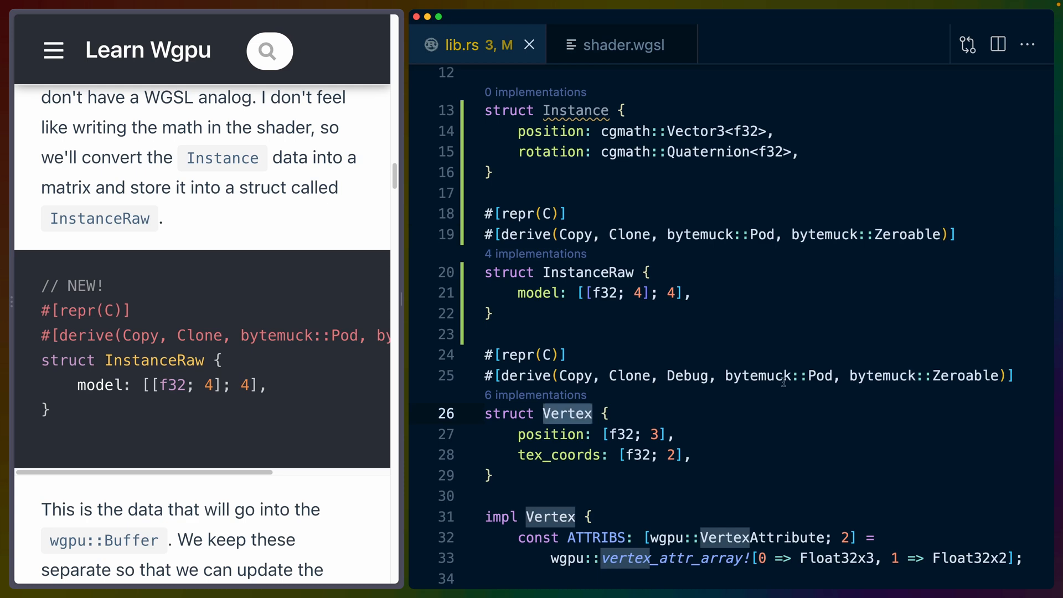
mouse_move(864, 375)
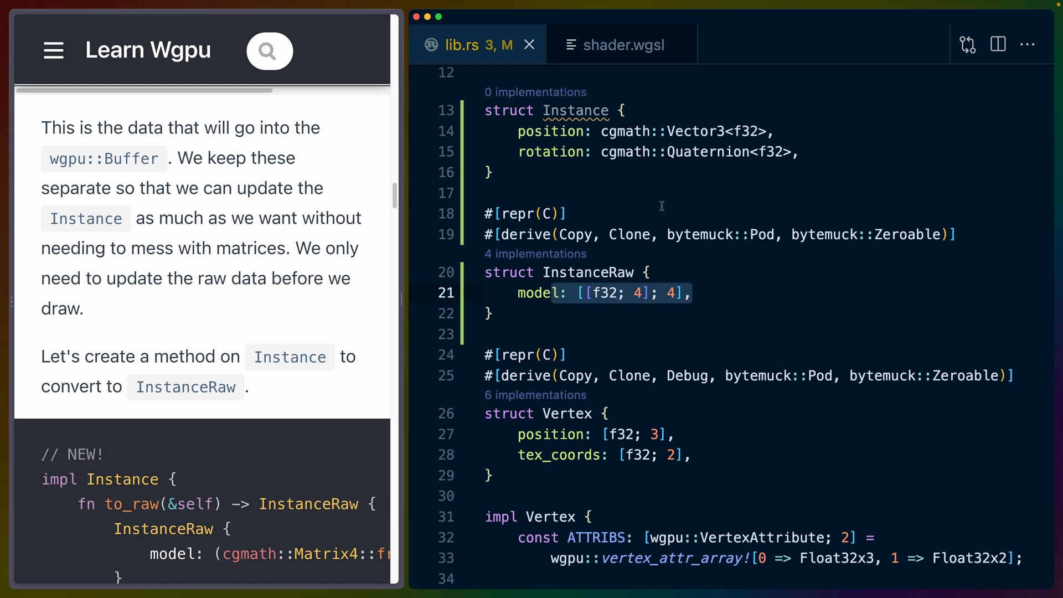
Examine the [[f32; 4]; 4] model field of InstanceRaw and the Vector3 position field of Instance.
double_click(695, 130)
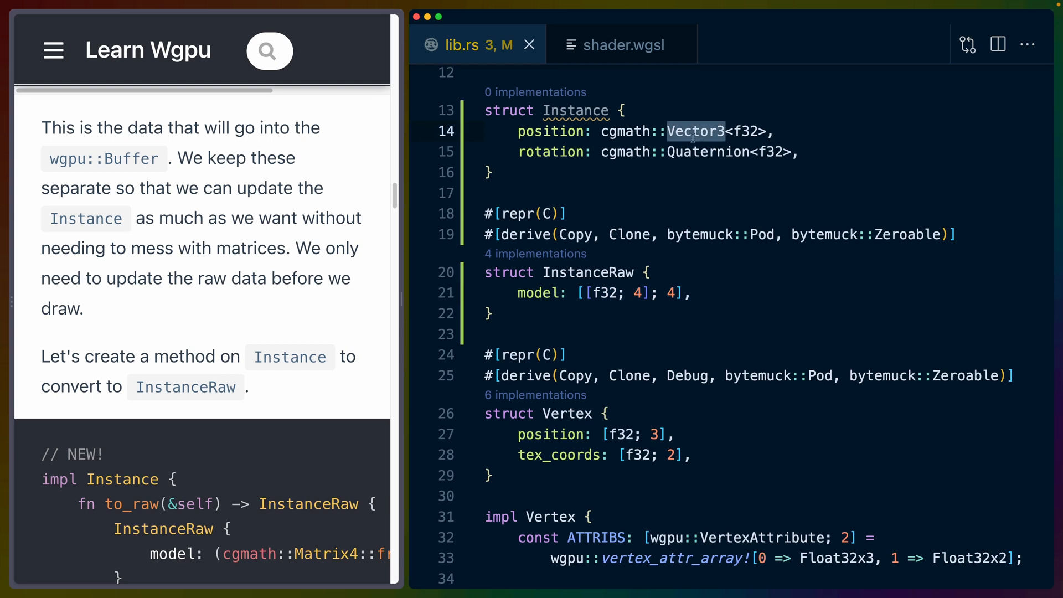
left_click(709, 151)
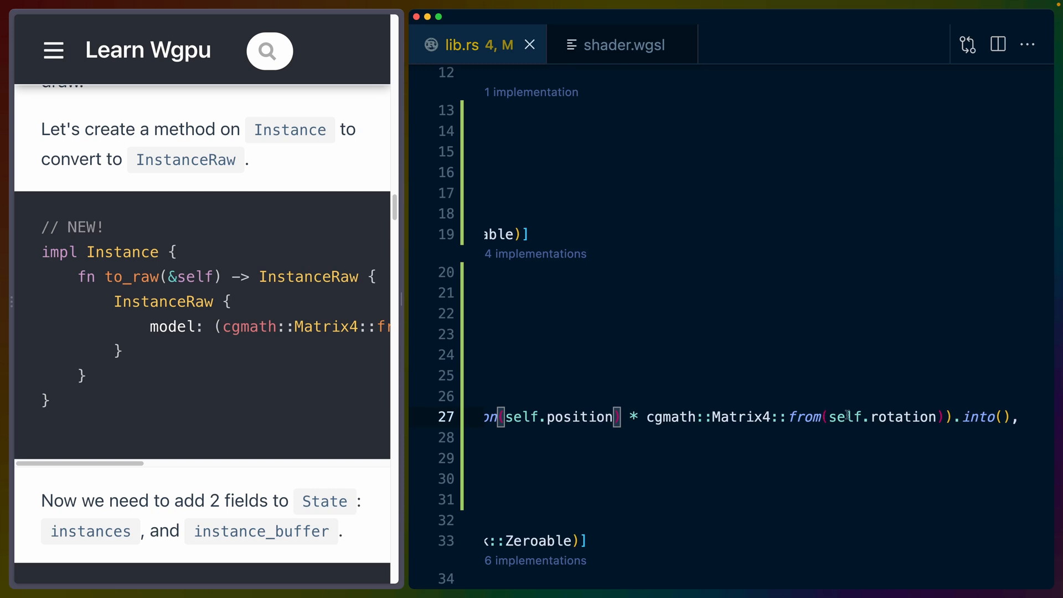
Review self.position and self.rotation in the to_raw model matrix expression.
double_click(903, 417)
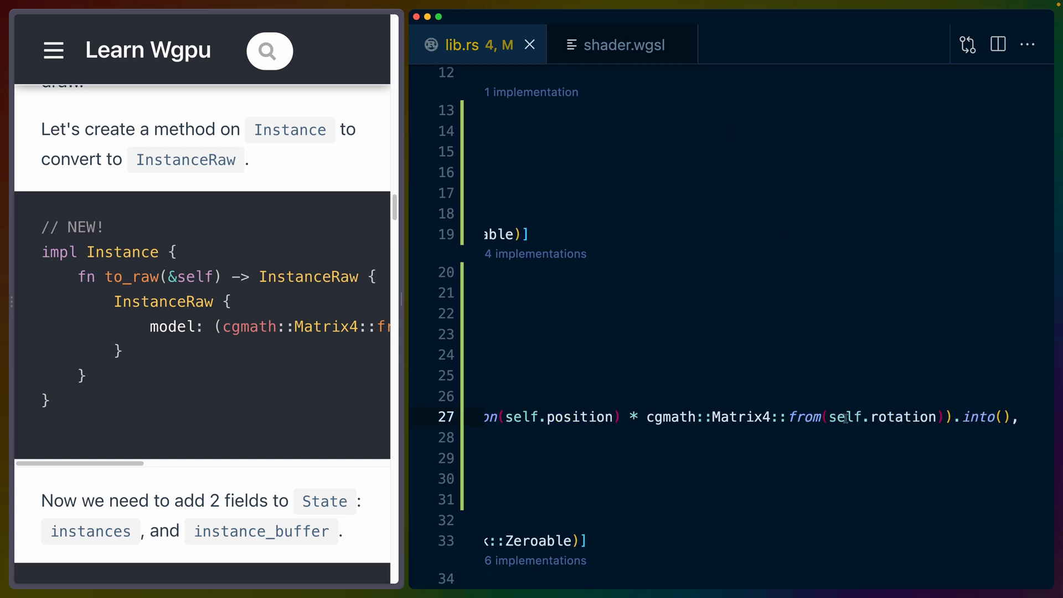
double_click(901, 417)
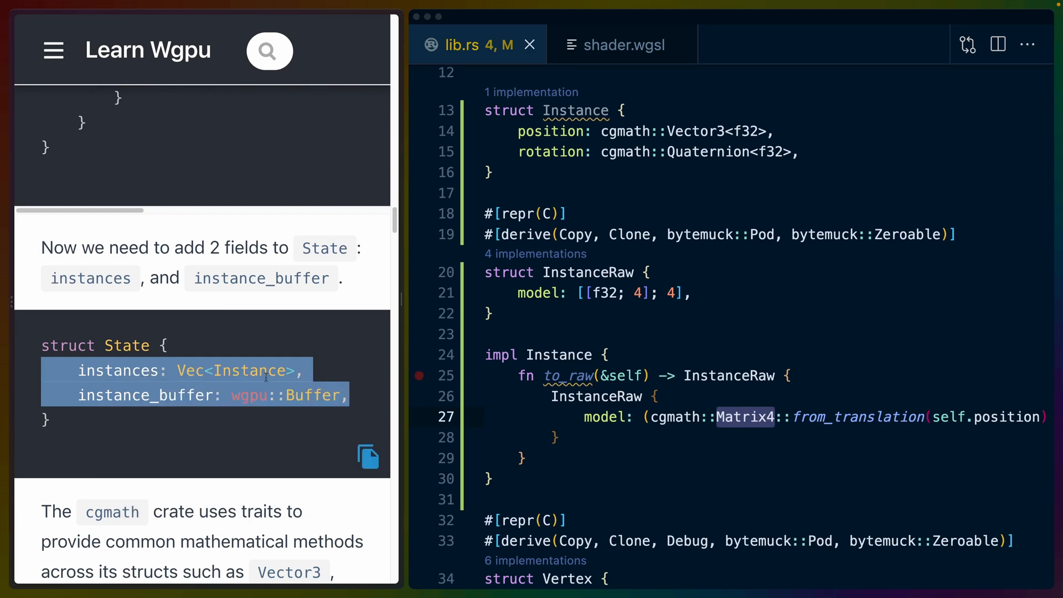
Place instances: Vec<Instance> and instance_buffer: wgpu::Buffer after diffuse_texture in State.
scroll("down", 3)
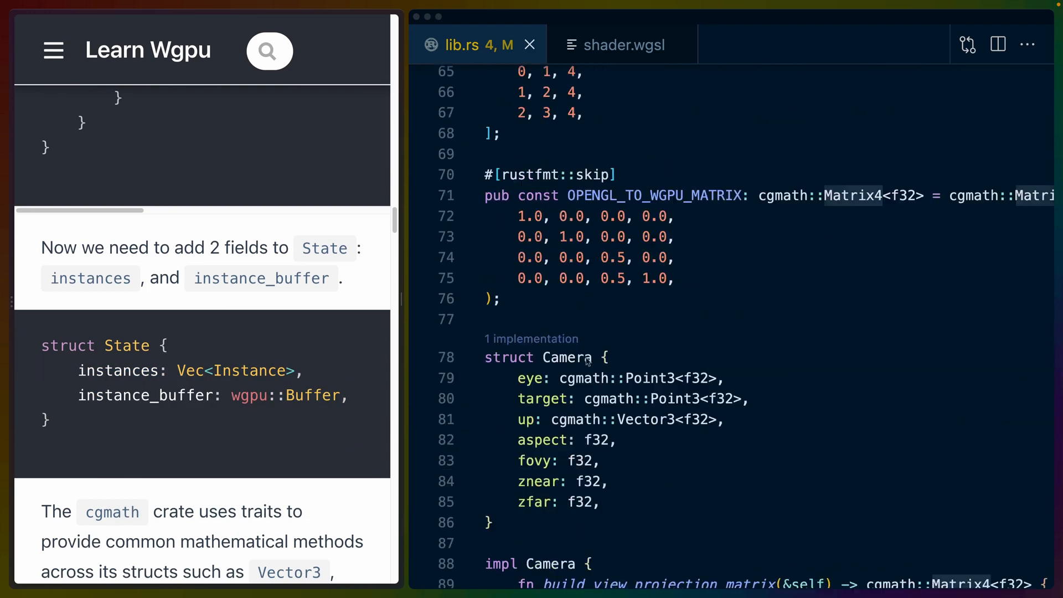
scroll("down", 3)
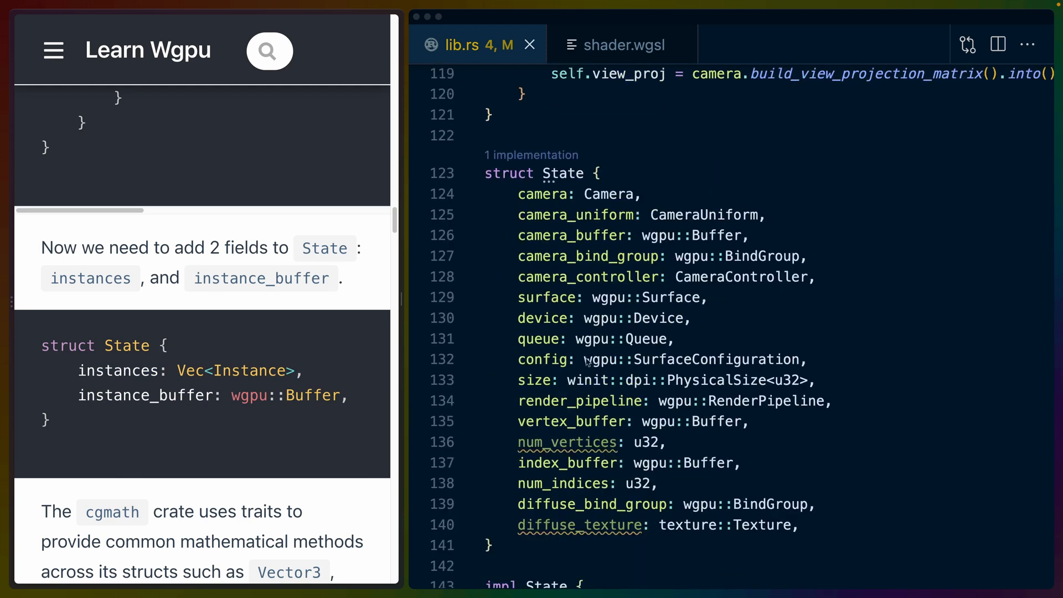
left_click(833, 524)
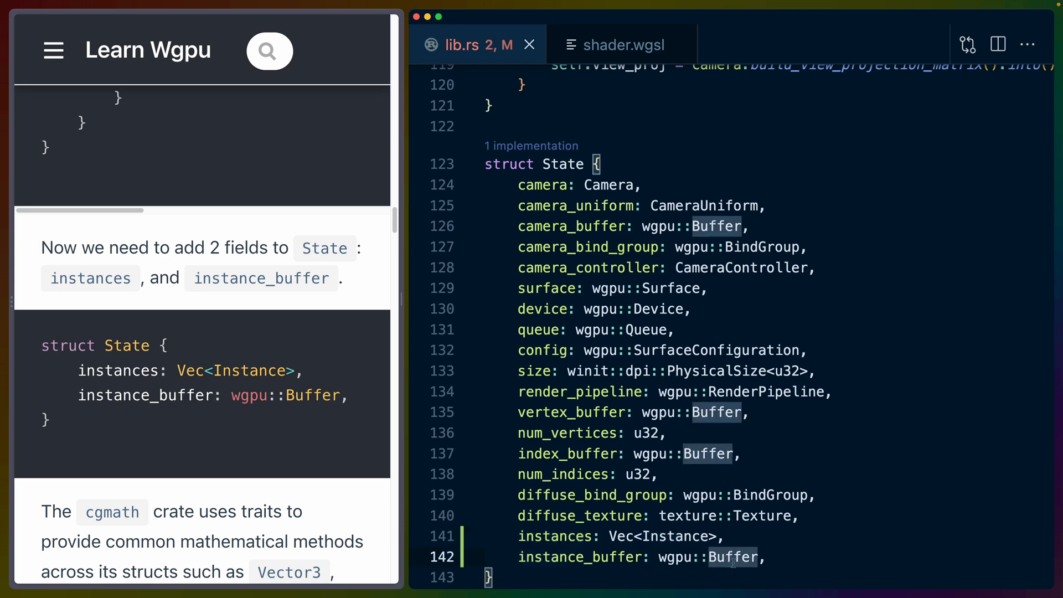
mouse_move(737, 288)
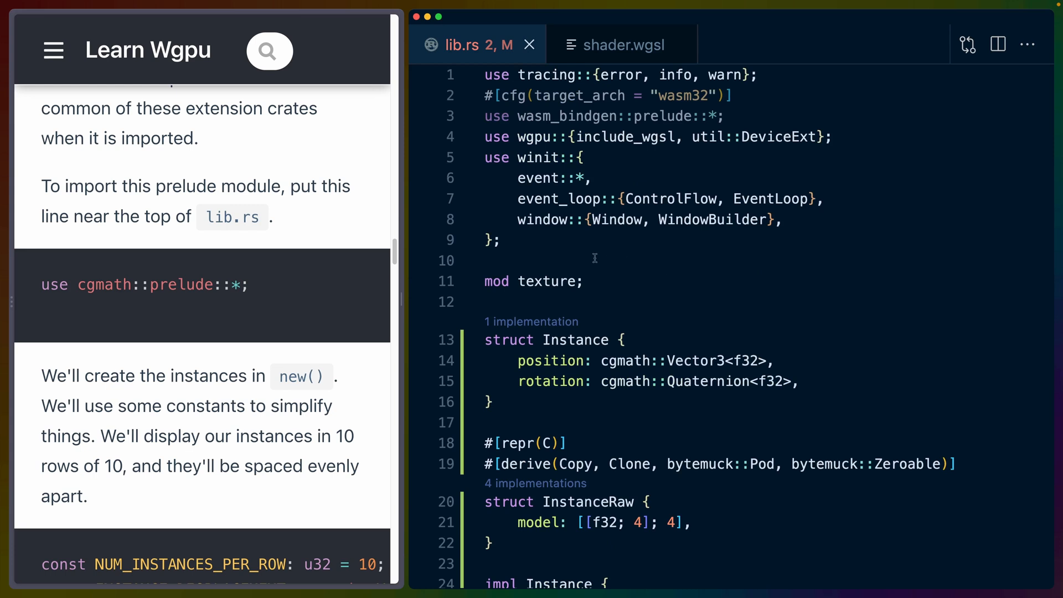
Import cgmath::prelude::* and define NUM_INSTANCES_PER_ROW and INSTANCE_DISPLACEMENT constants.
type("use cgmath::prelude::*;")
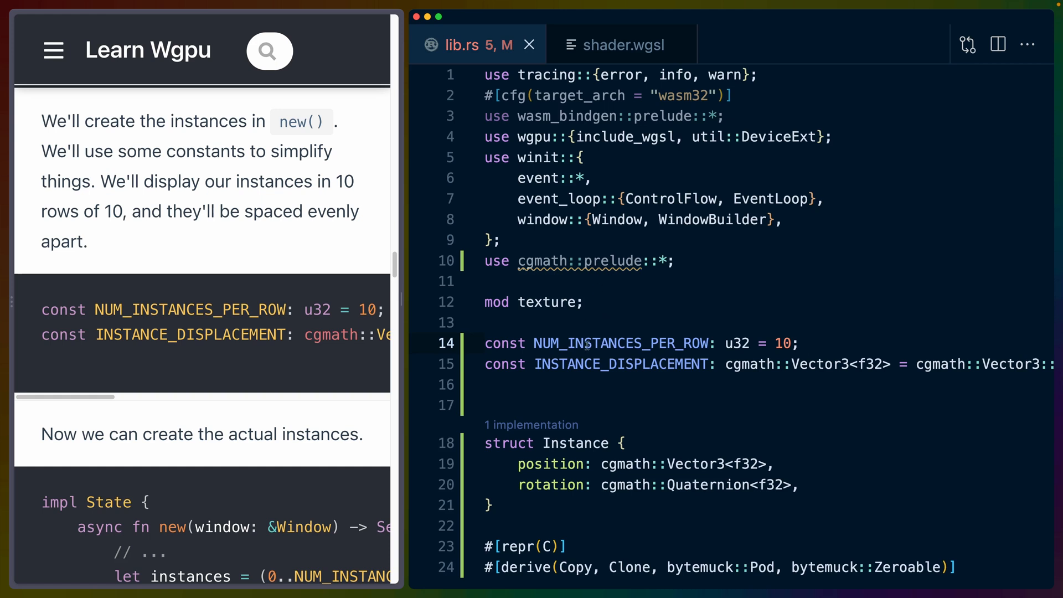
double_click(620, 343)
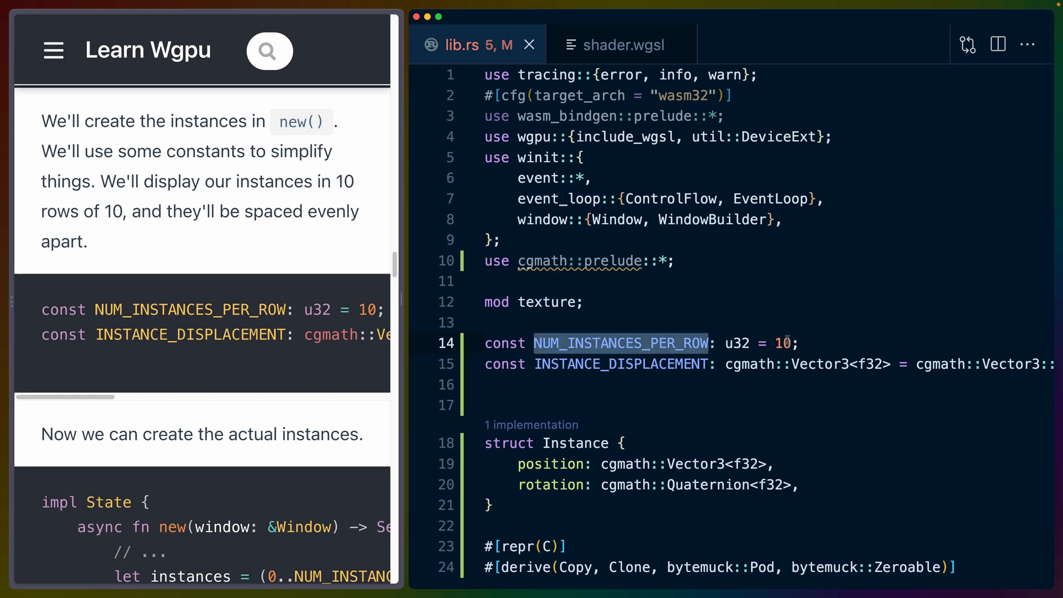
double_click(620, 364)
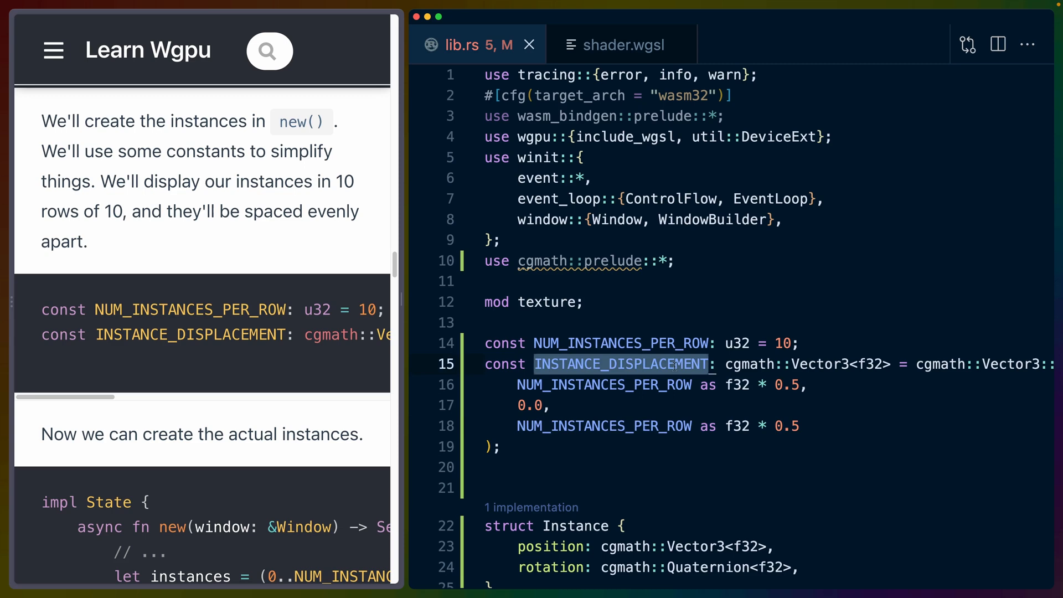
scroll("down", 3)
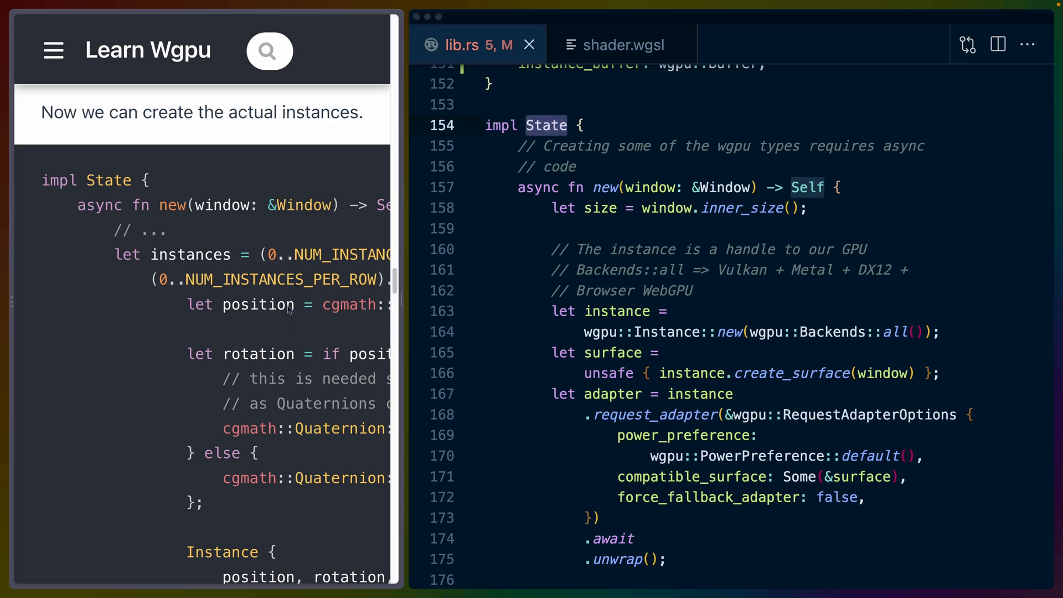
scroll("down", 3)
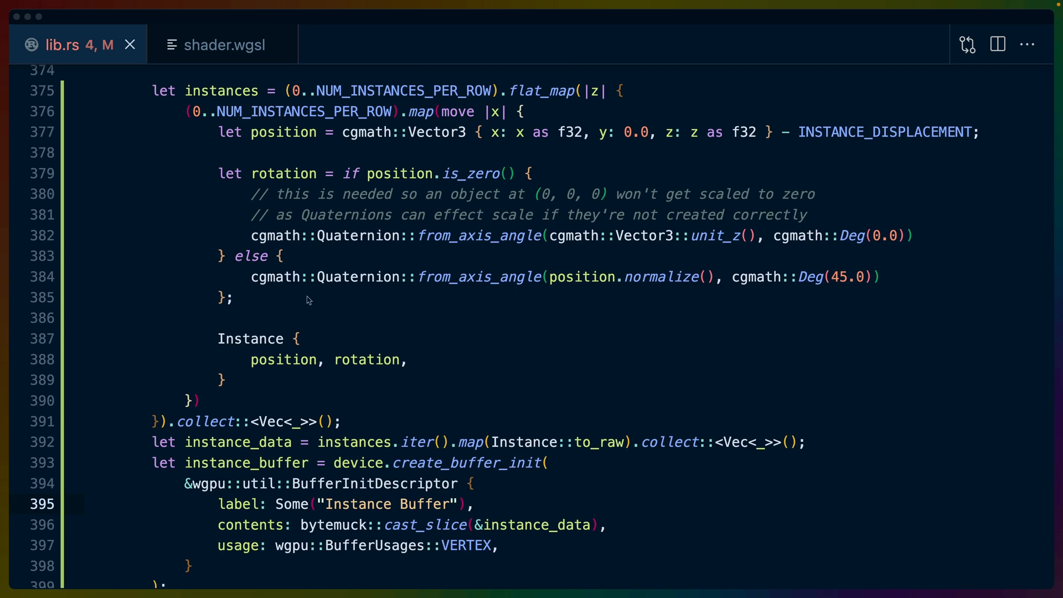
mouse_move(325, 253)
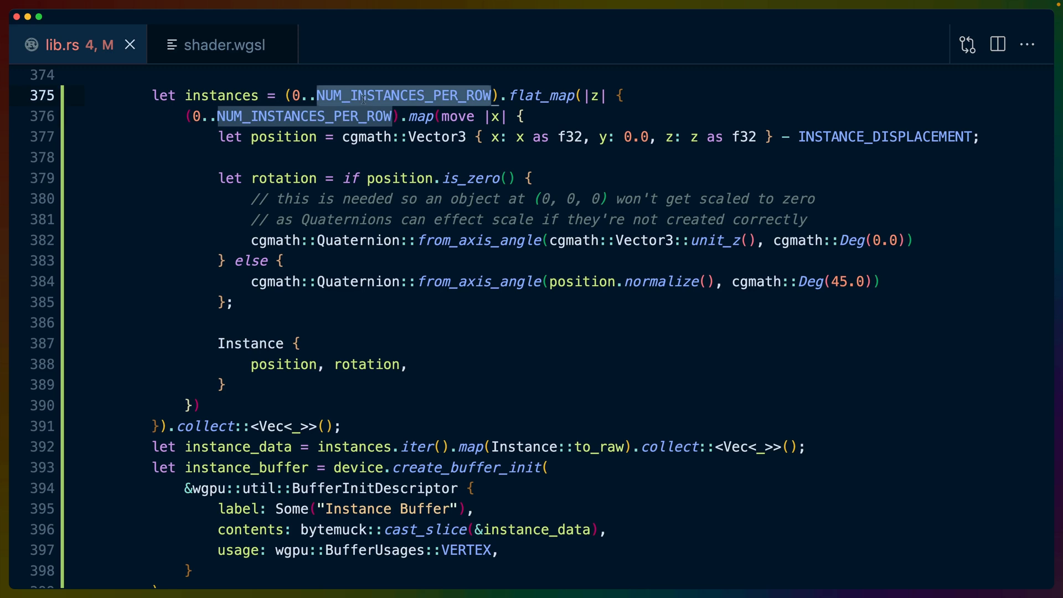
mouse_move(434, 116)
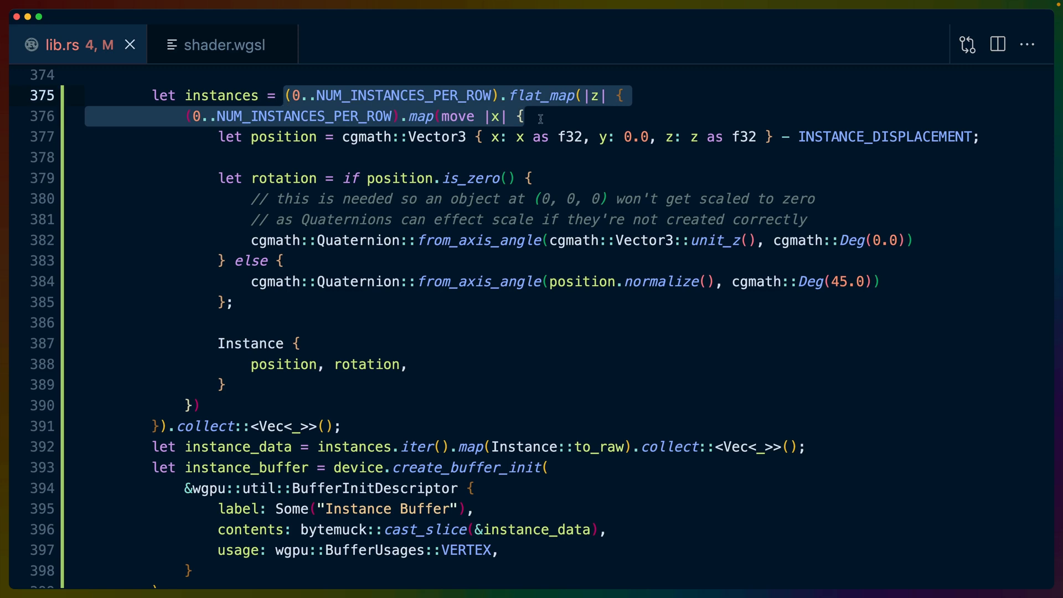
mouse_move(310, 96)
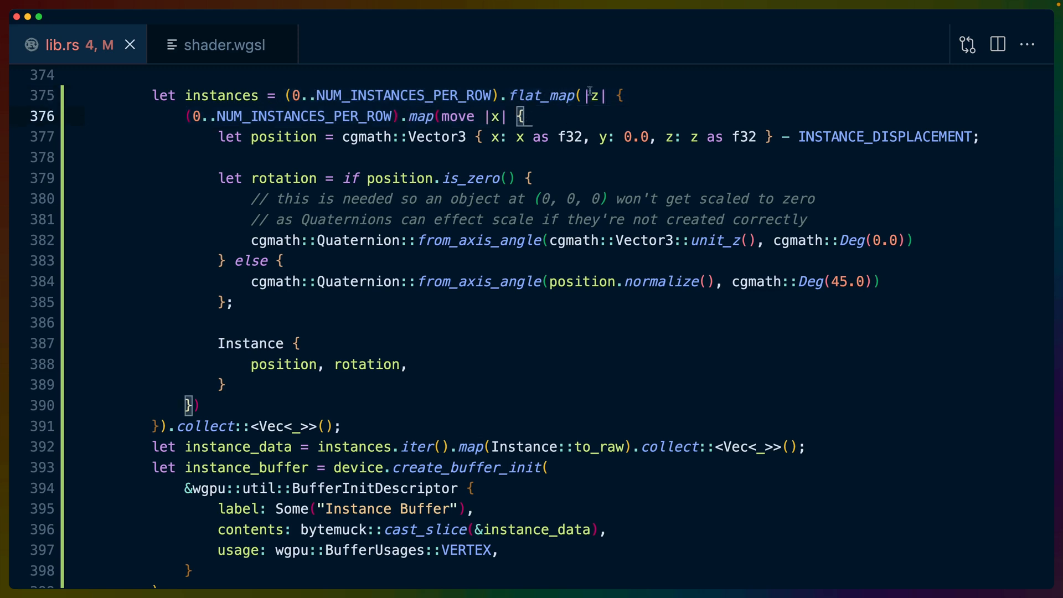
double_click(282, 138)
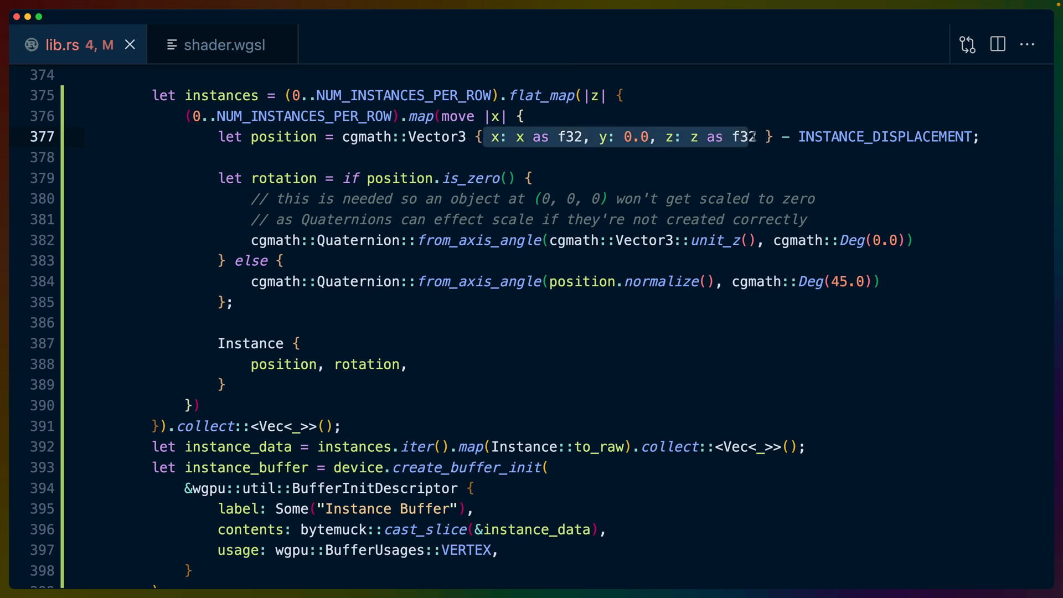
double_click(884, 137)
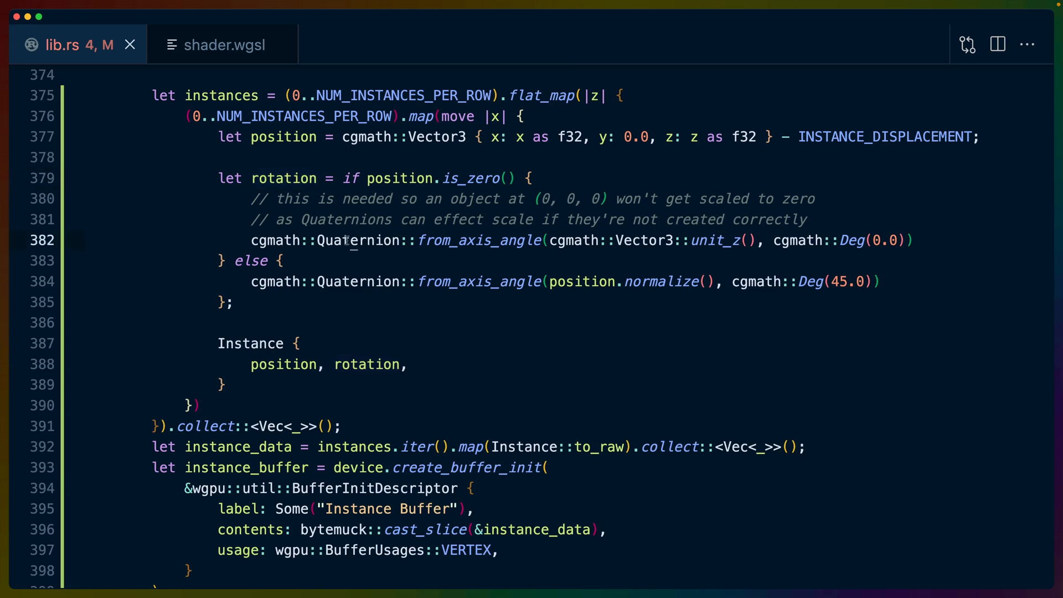
double_click(357, 240)
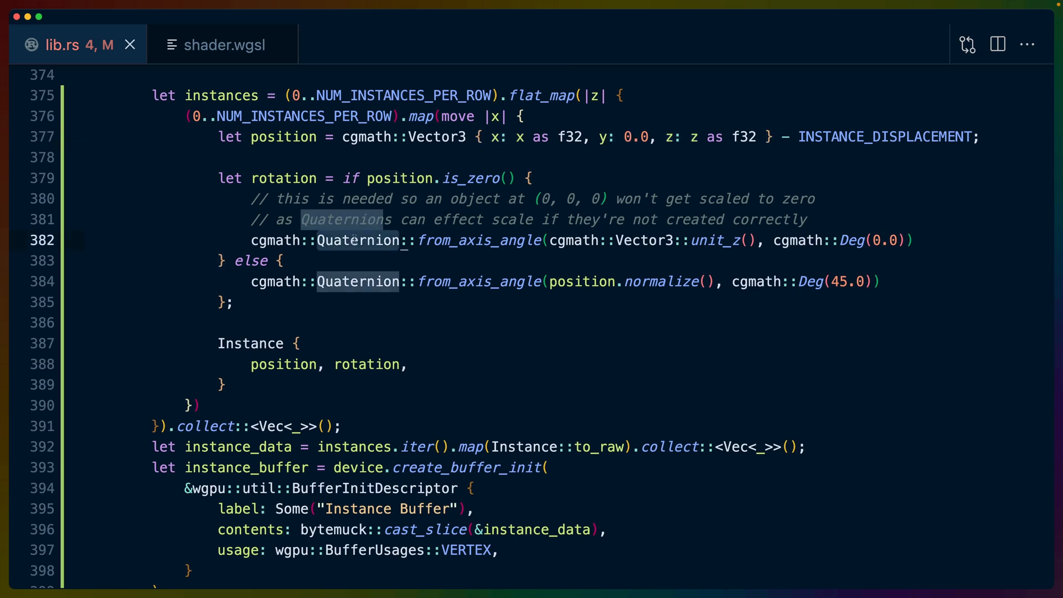
double_click(715, 240)
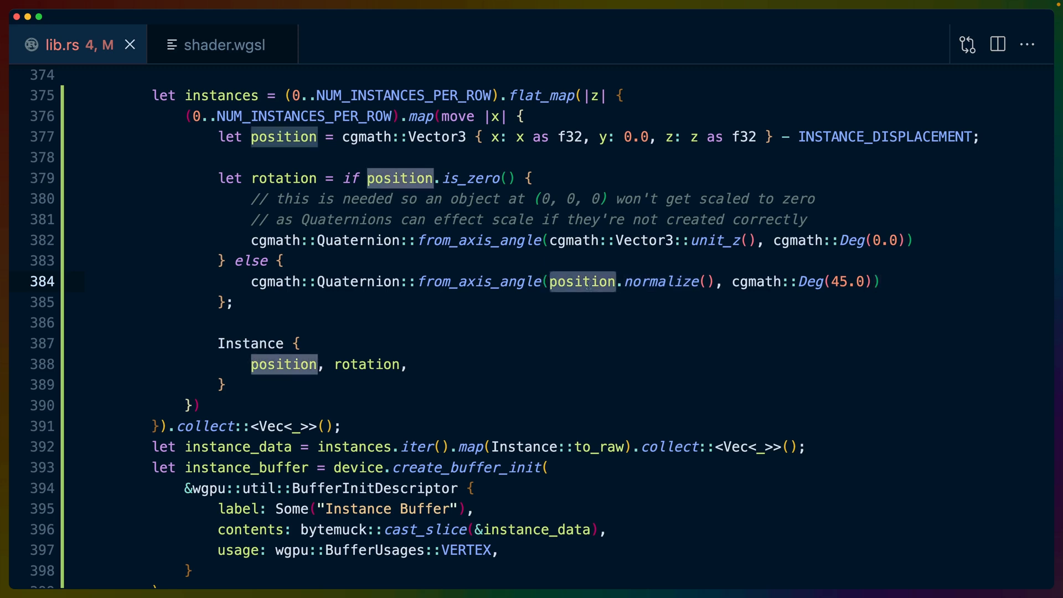
mouse_move(617, 131)
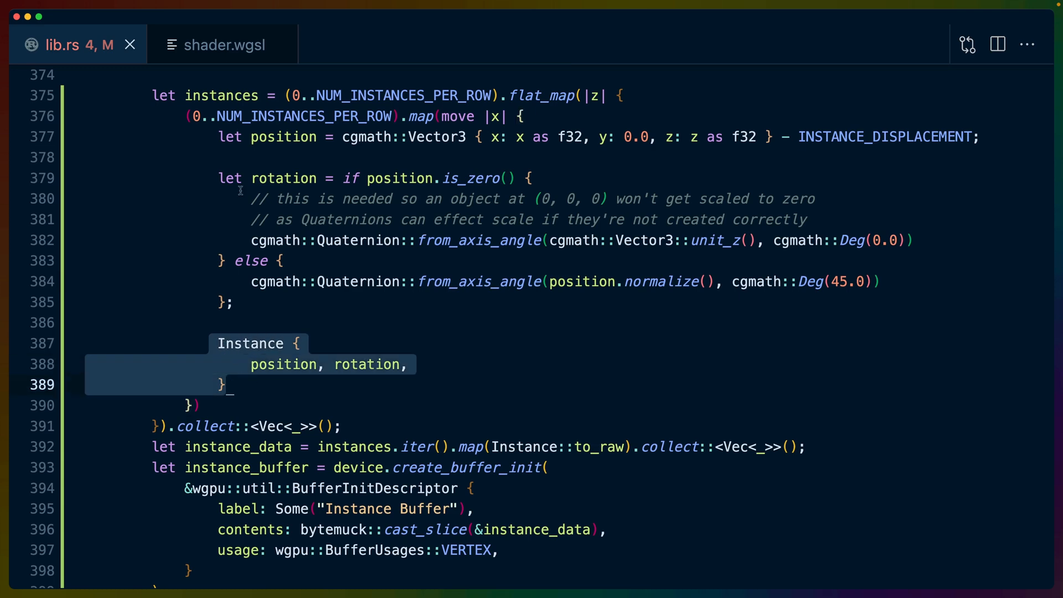
scroll("down", 3)
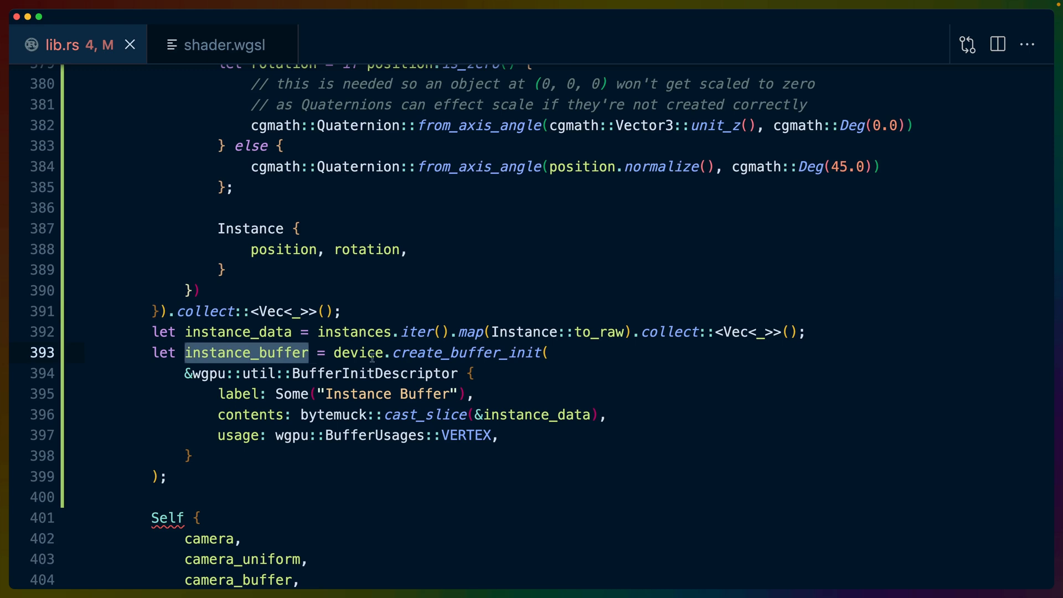
Review the create_buffer_init call and buffer usage for instance_buffer against the tutorial.
double_click(358, 352)
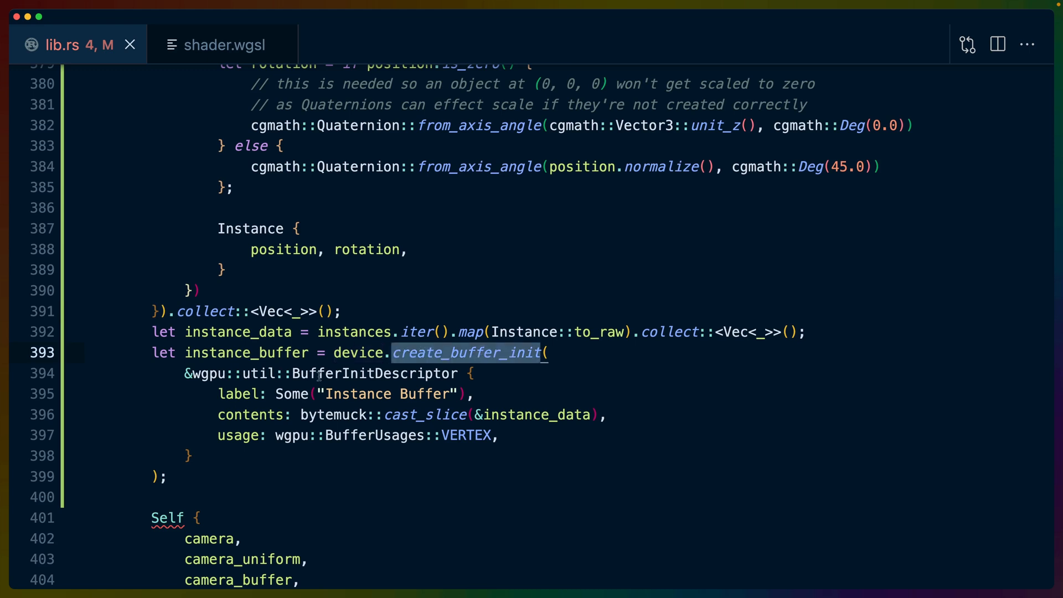
double_click(374, 373)
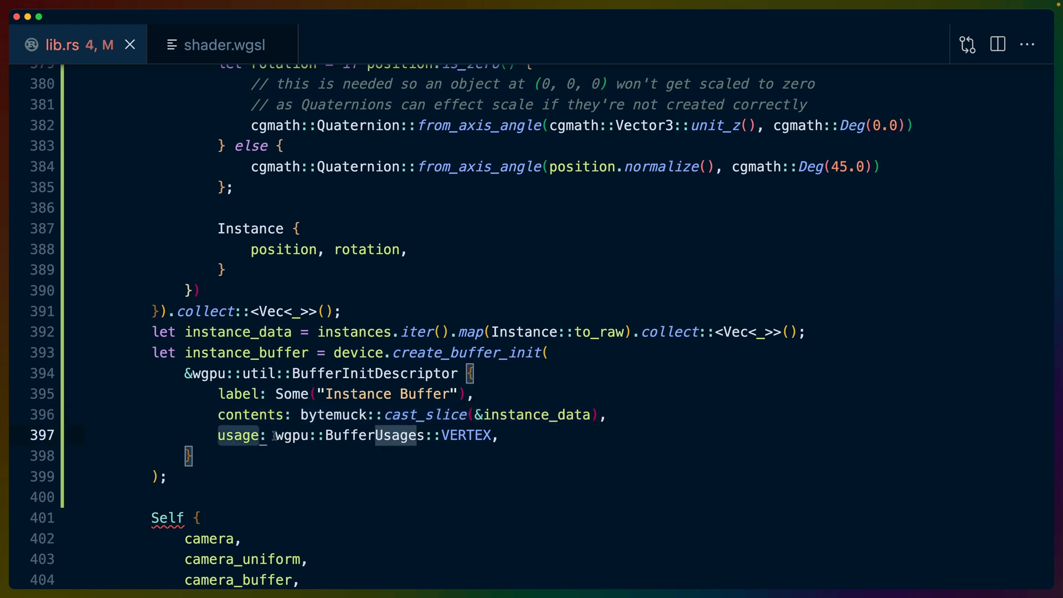
double_click(466, 435)
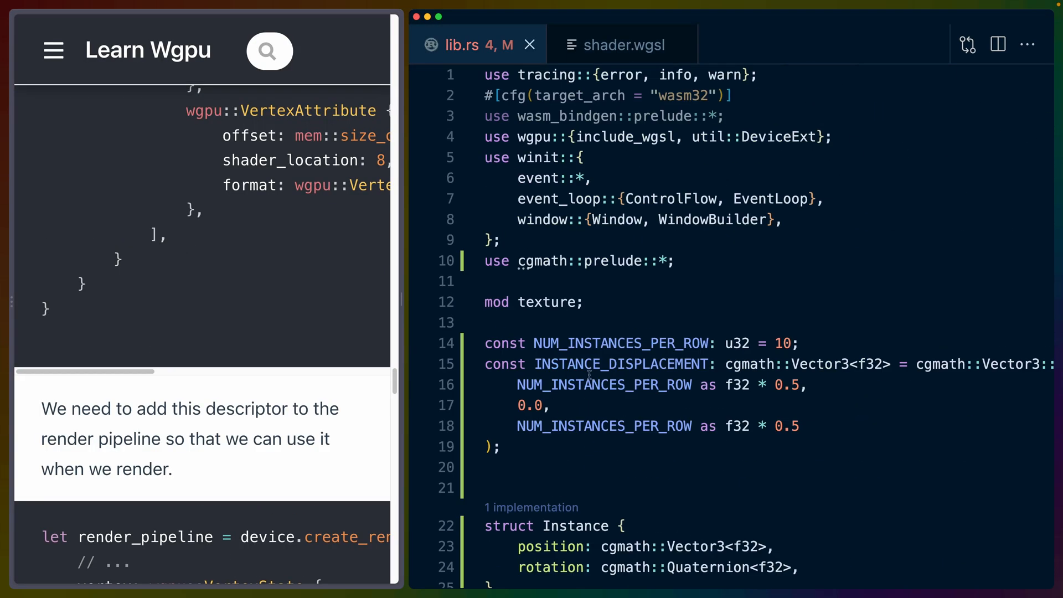
Scroll lib.rs to the InstanceRaw desc() vertex buffer layout with instance step mode.
scroll("down", 3)
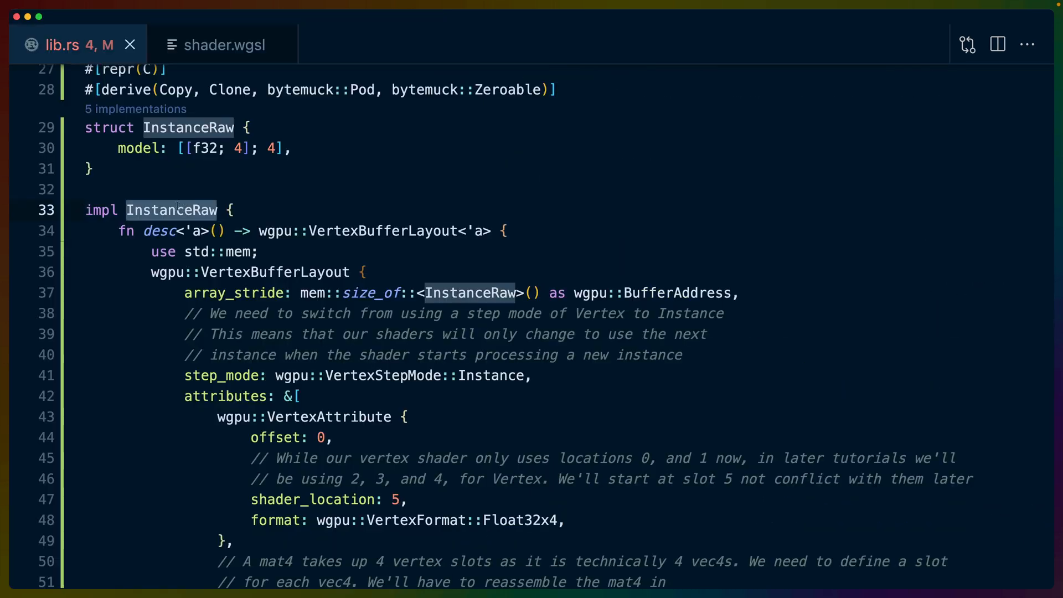
scroll("down", 3)
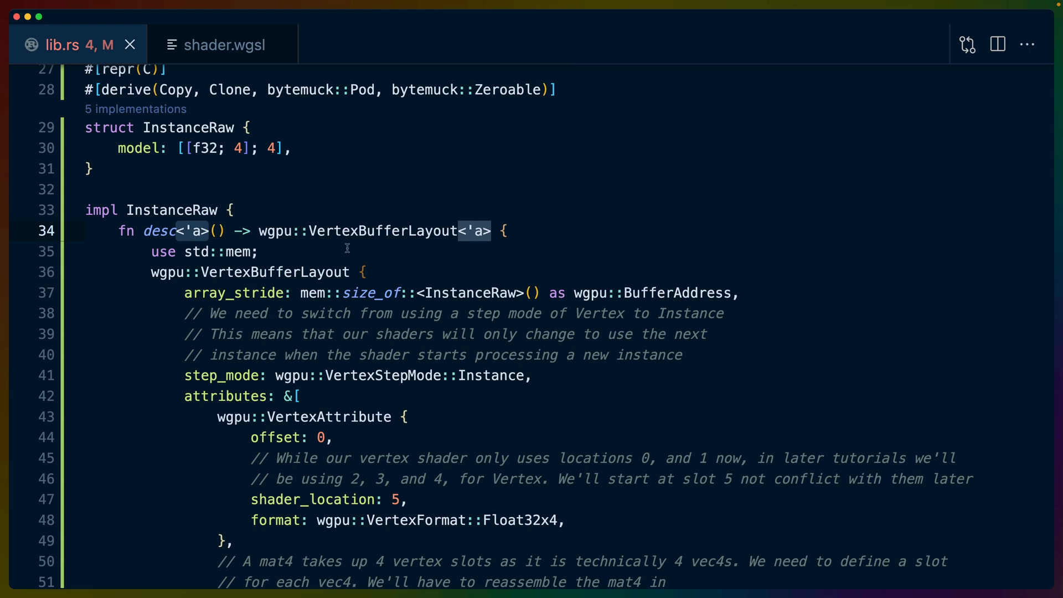
mouse_move(239, 231)
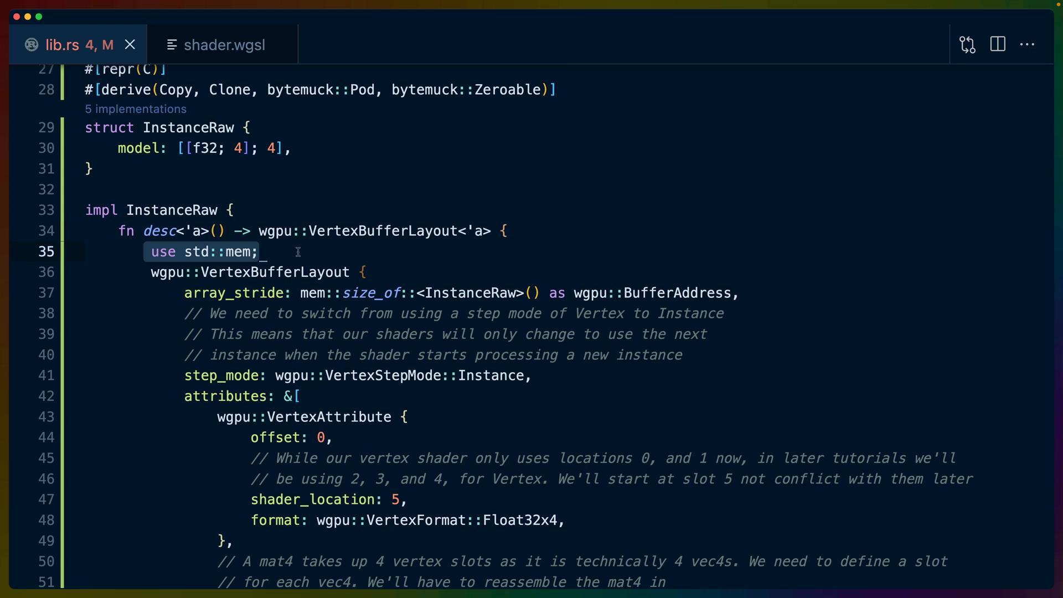
mouse_move(213, 252)
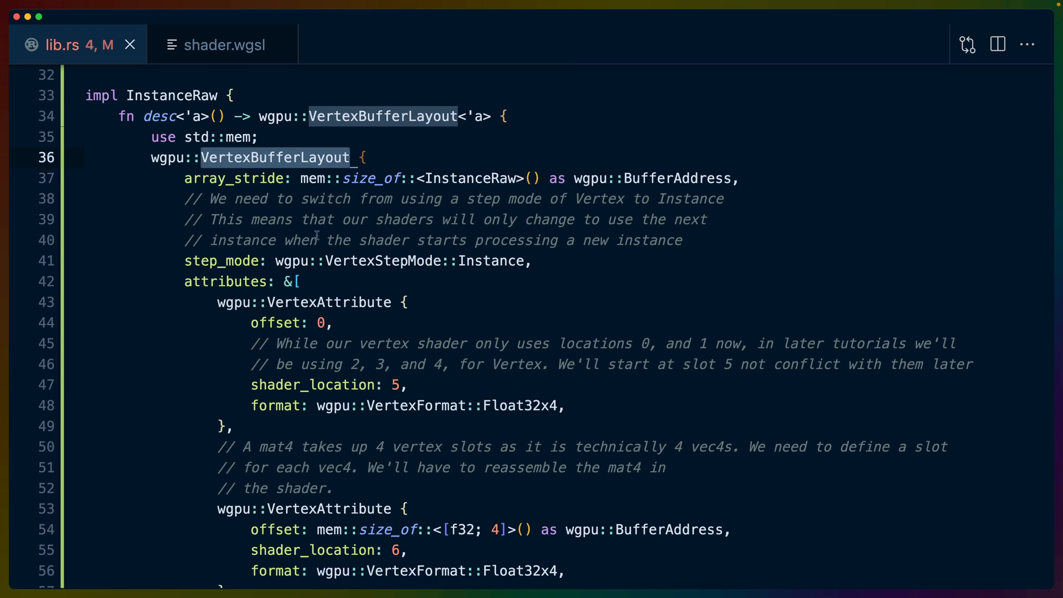
mouse_move(319, 237)
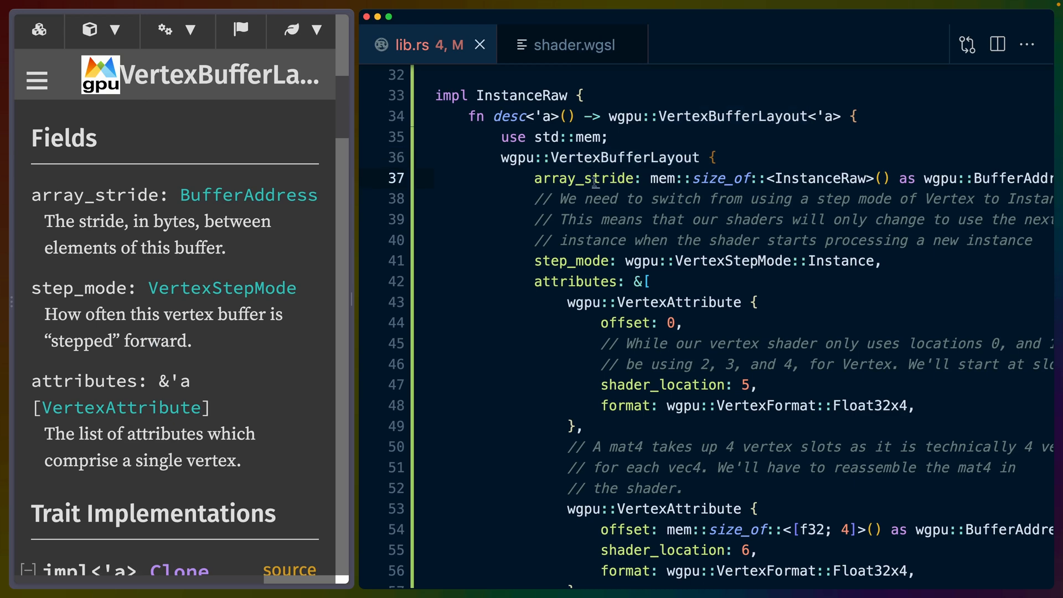
double_click(583, 178)
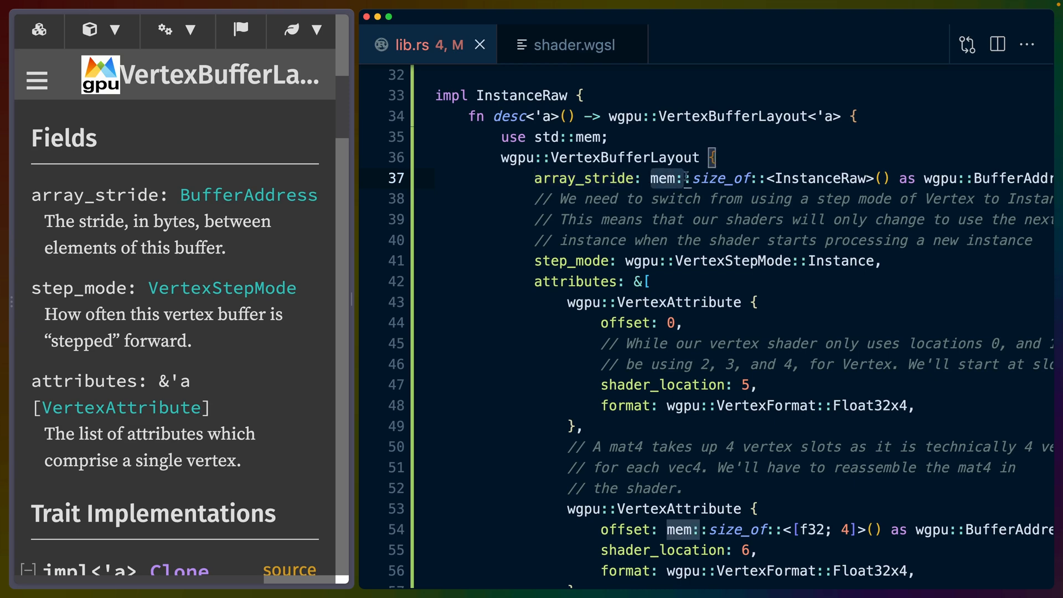
double_click(820, 178)
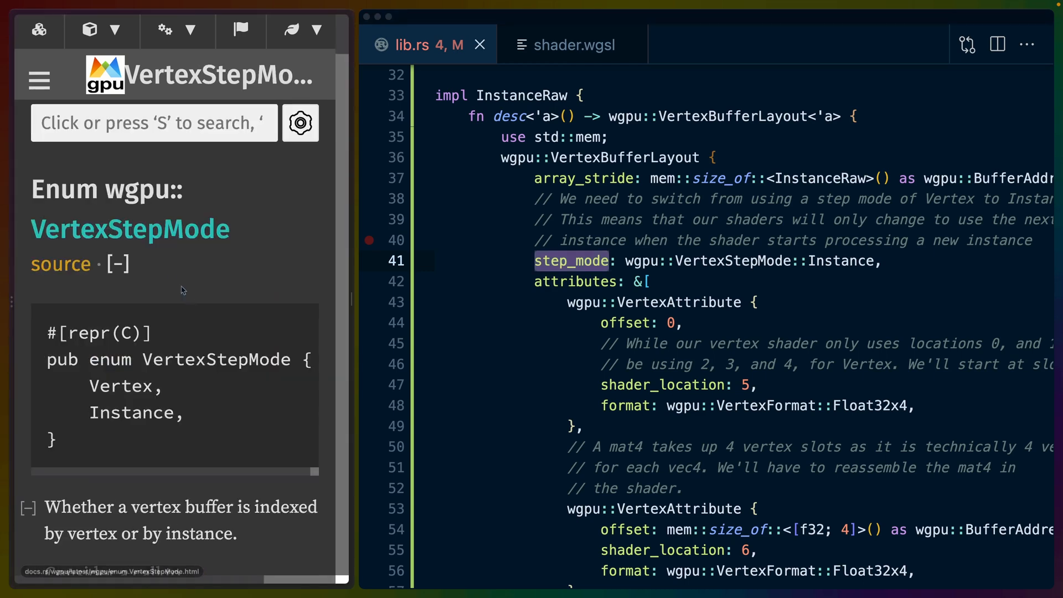
double_click(121, 385)
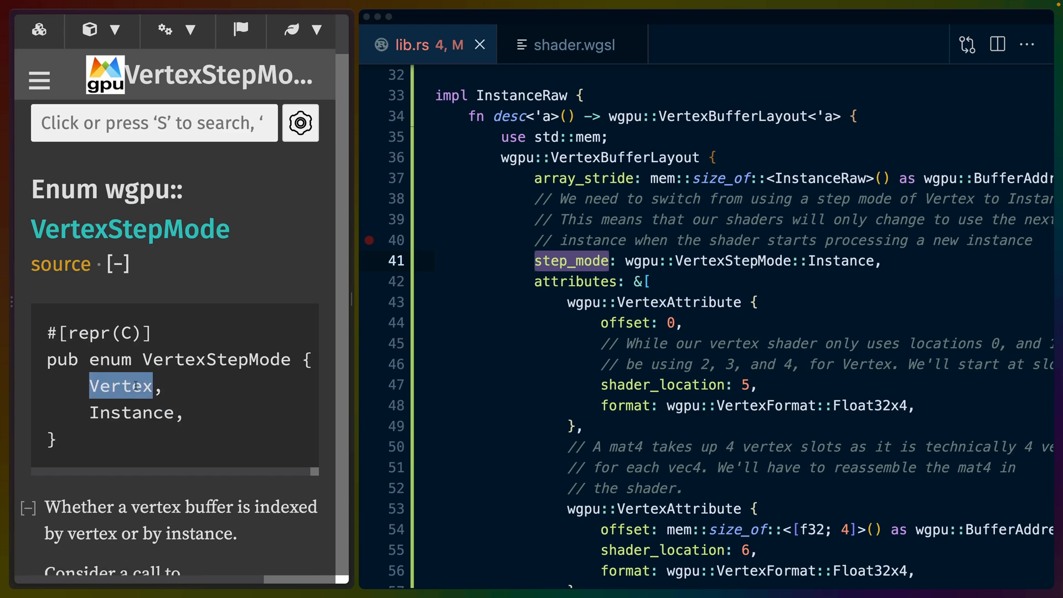
mouse_move(186, 415)
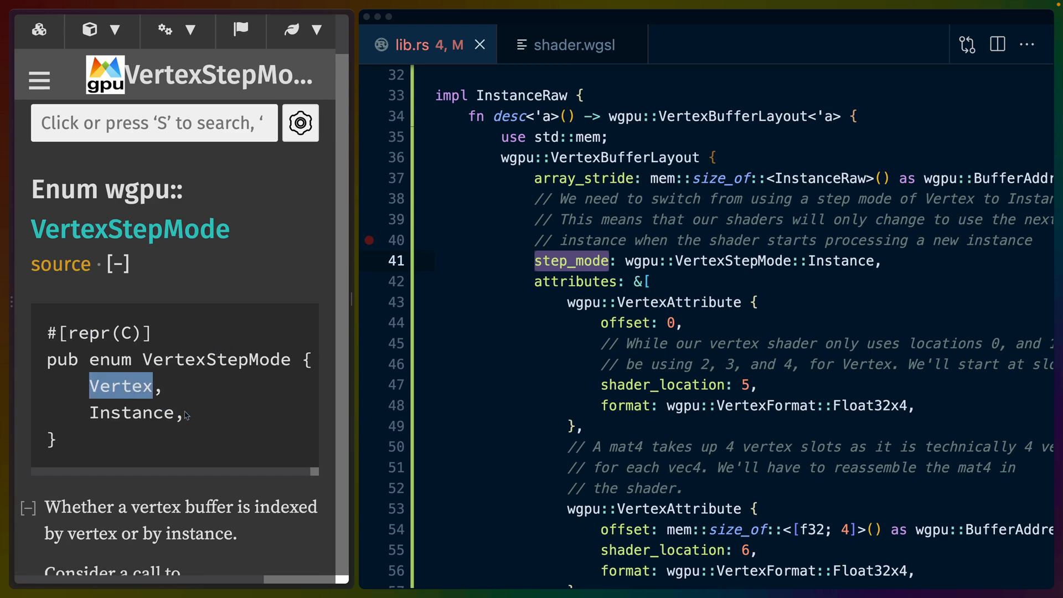
left_click(131, 412)
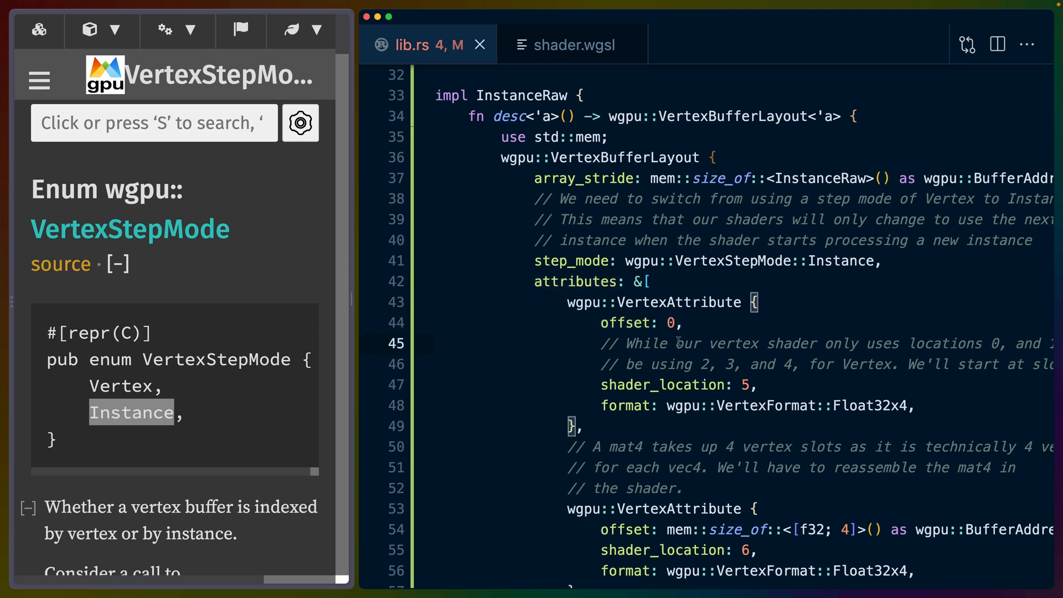
mouse_move(649, 98)
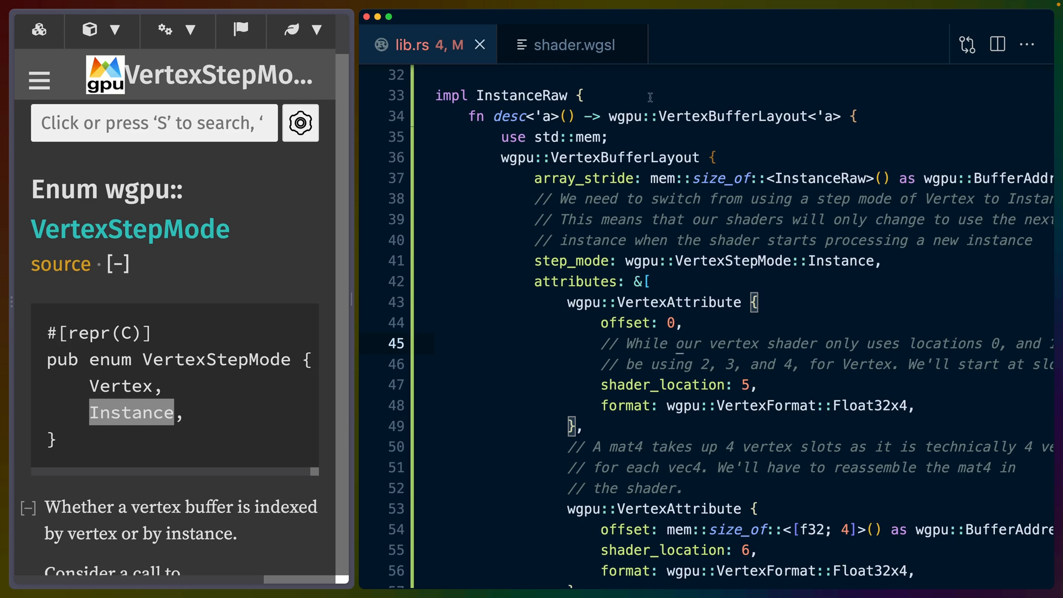
left_click(571, 44)
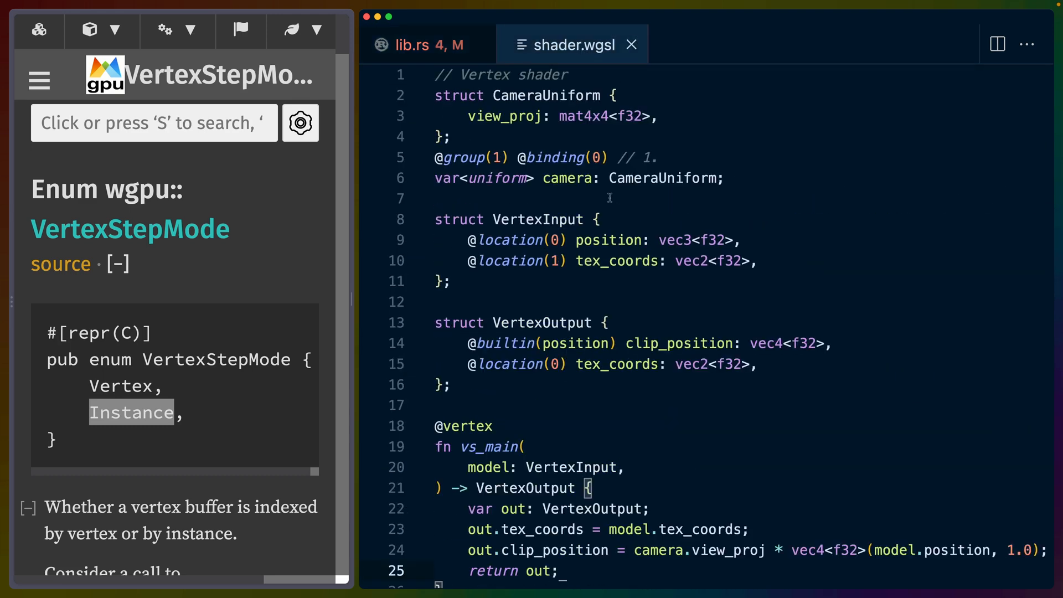
left_click_drag(475, 239, 756, 261)
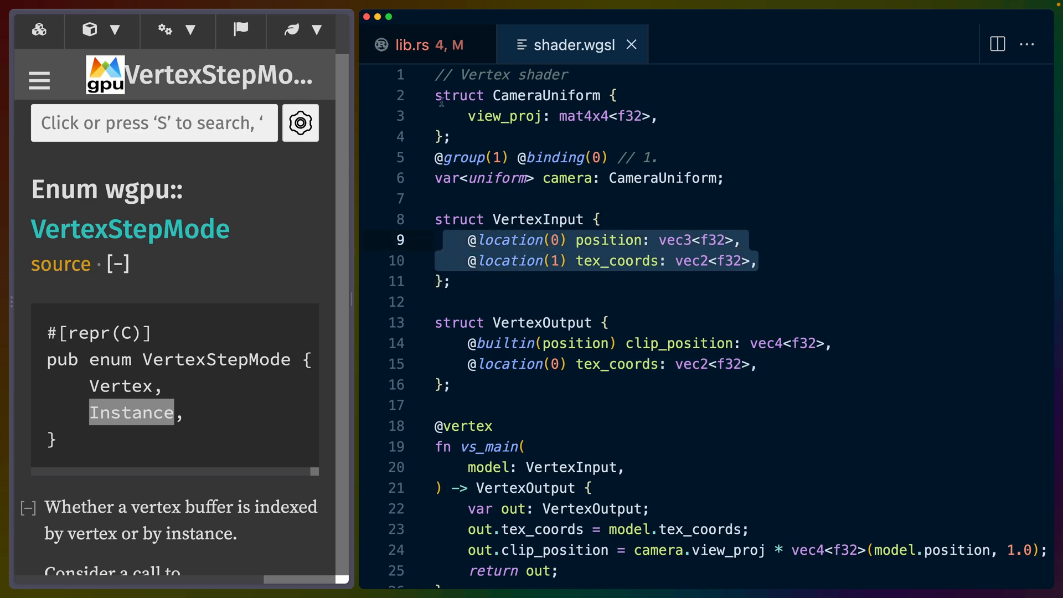
left_click(413, 44)
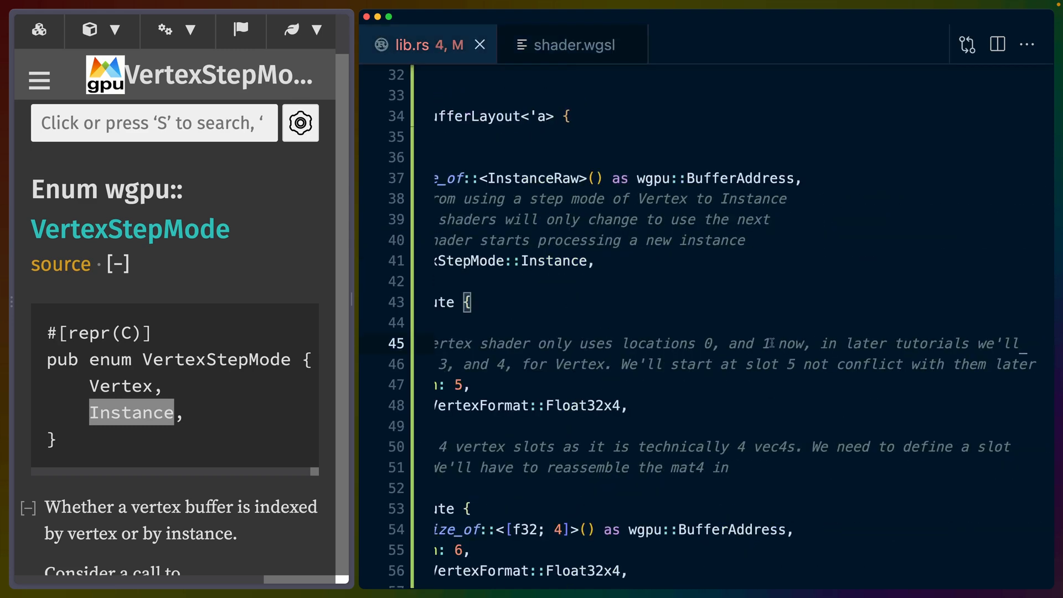
left_click_drag(609, 343, 817, 343)
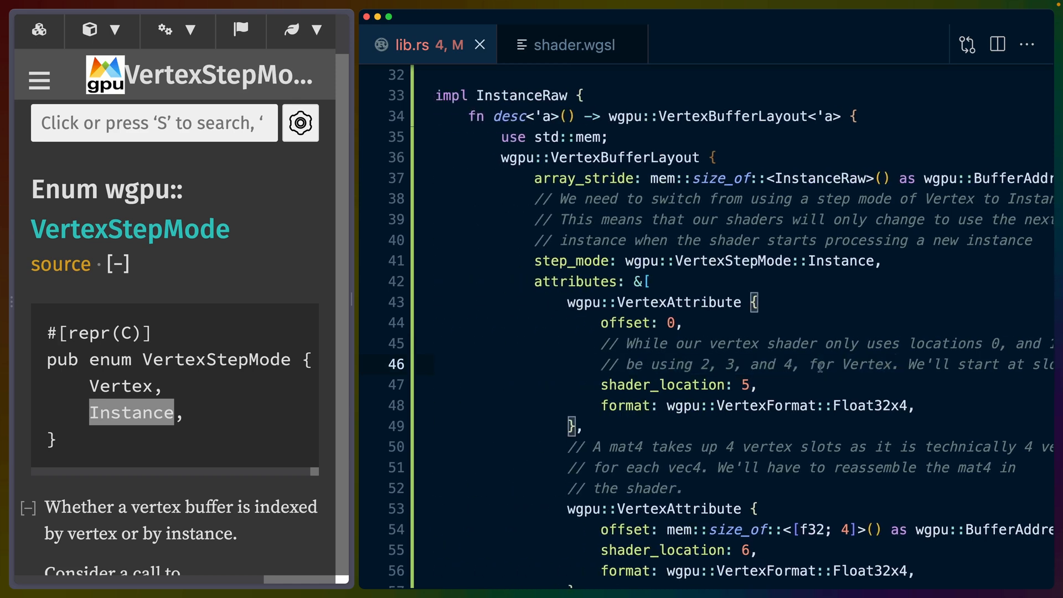
mouse_move(721, 392)
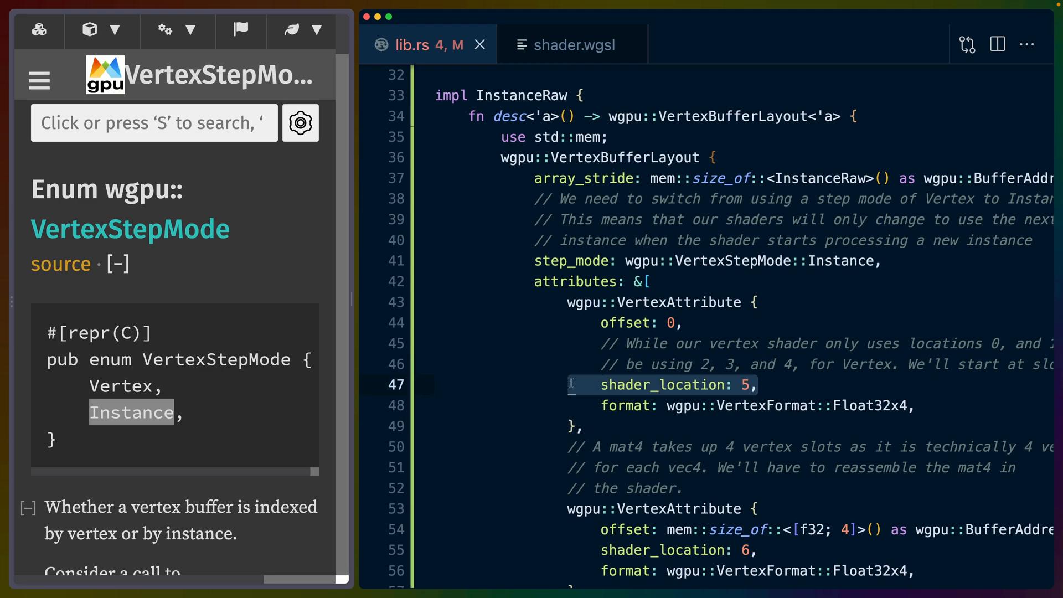
left_click(571, 44)
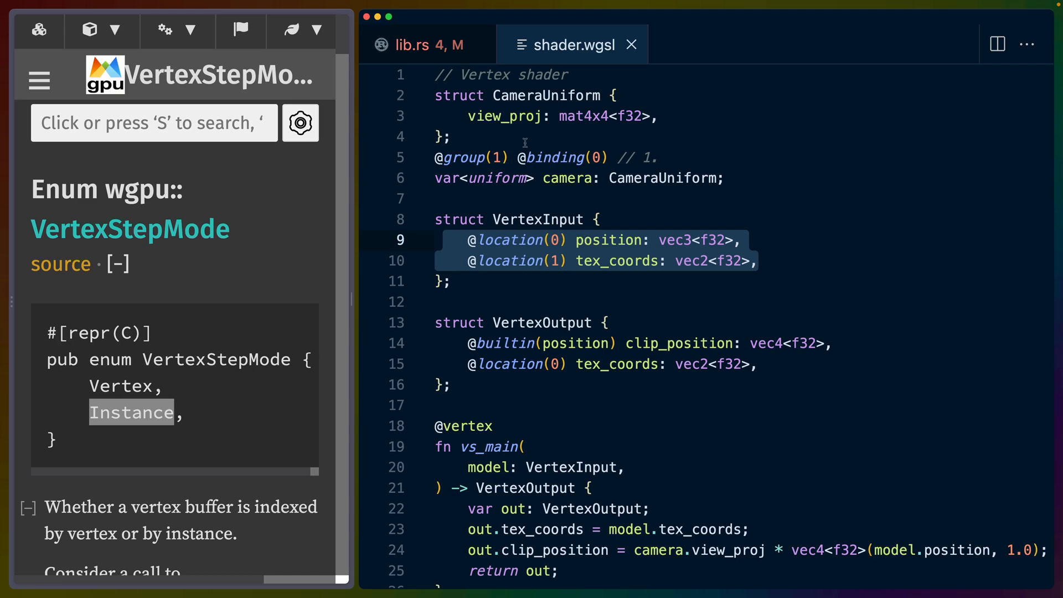
left_click(411, 44)
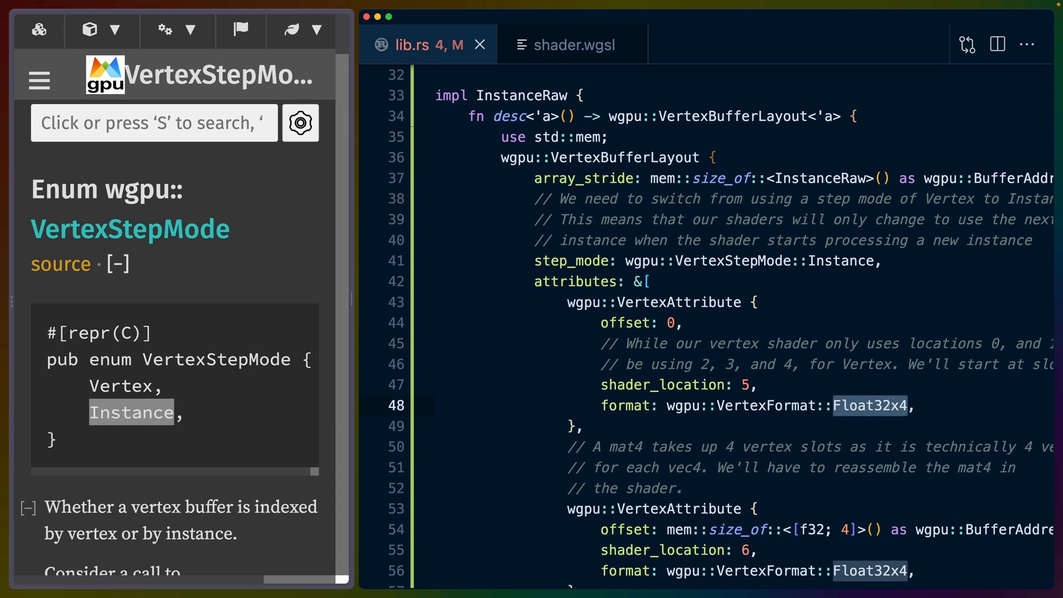
Scroll to the four Float32x4 instance attributes at shader locations 5 through 8.
scroll("down", 3)
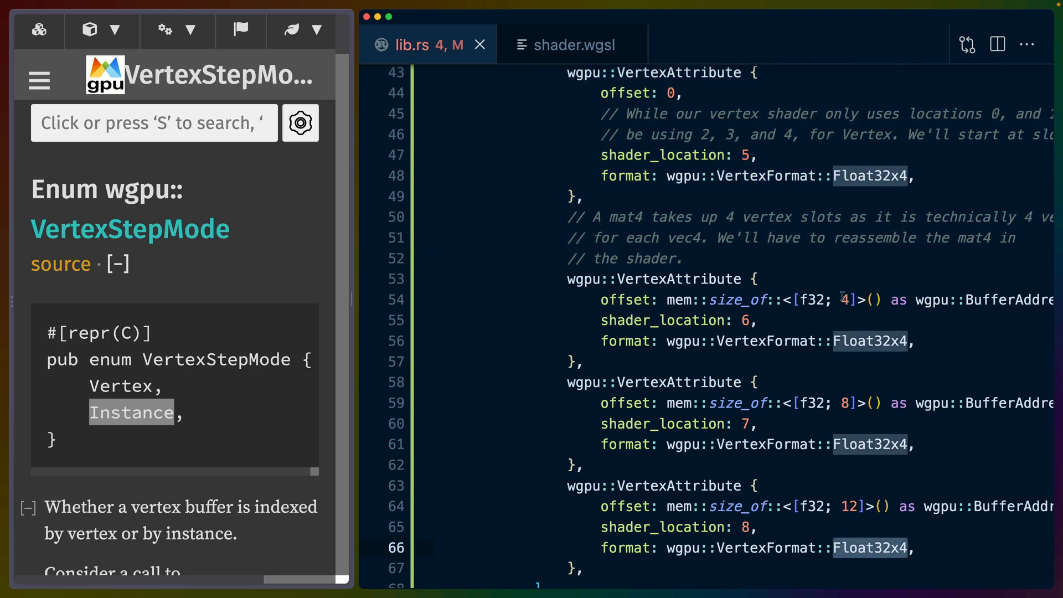
mouse_move(871, 360)
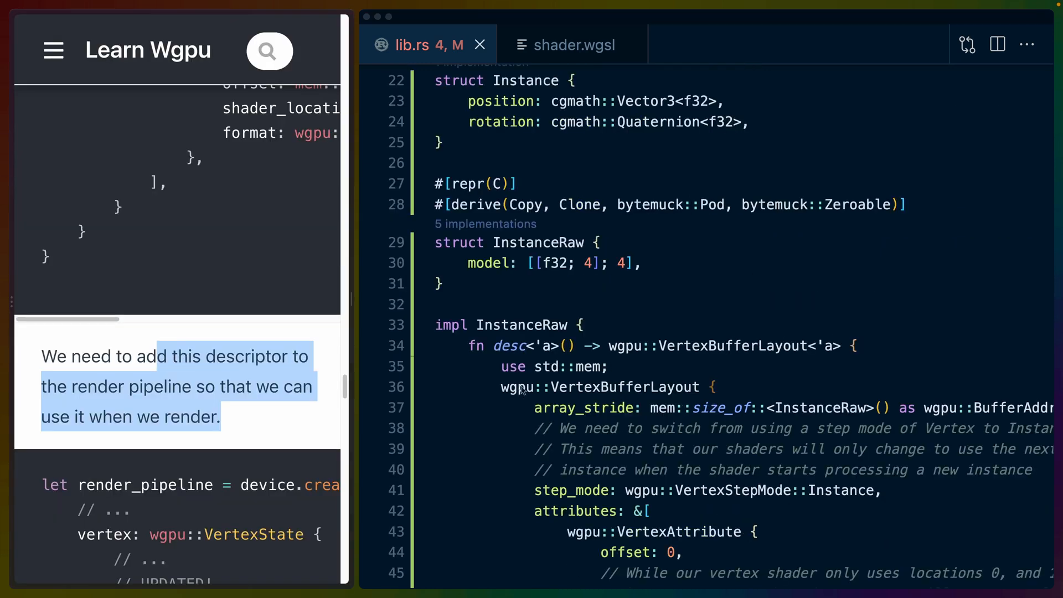
mouse_move(210, 403)
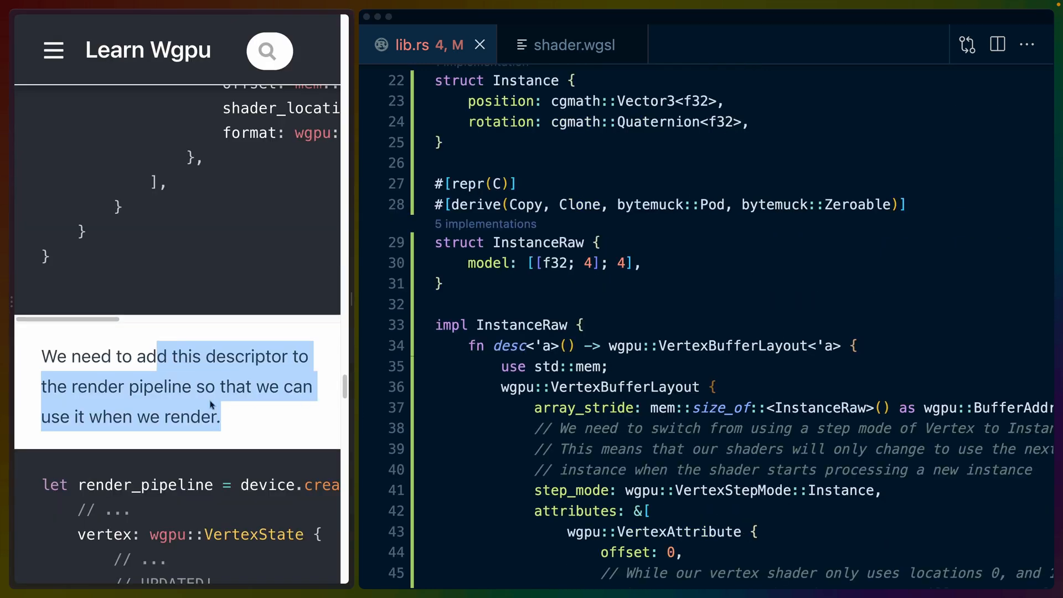
Replace the pipeline's vertex buffers with &[Vertex::desc(), InstanceRaw::desc()].
scroll("down", 3)
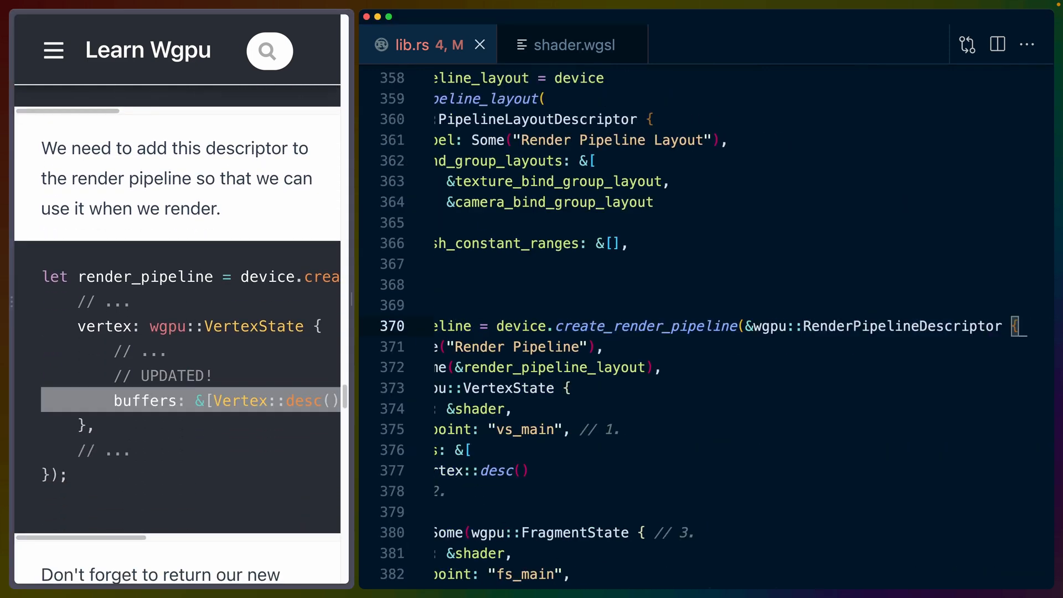
double_click(900, 325)
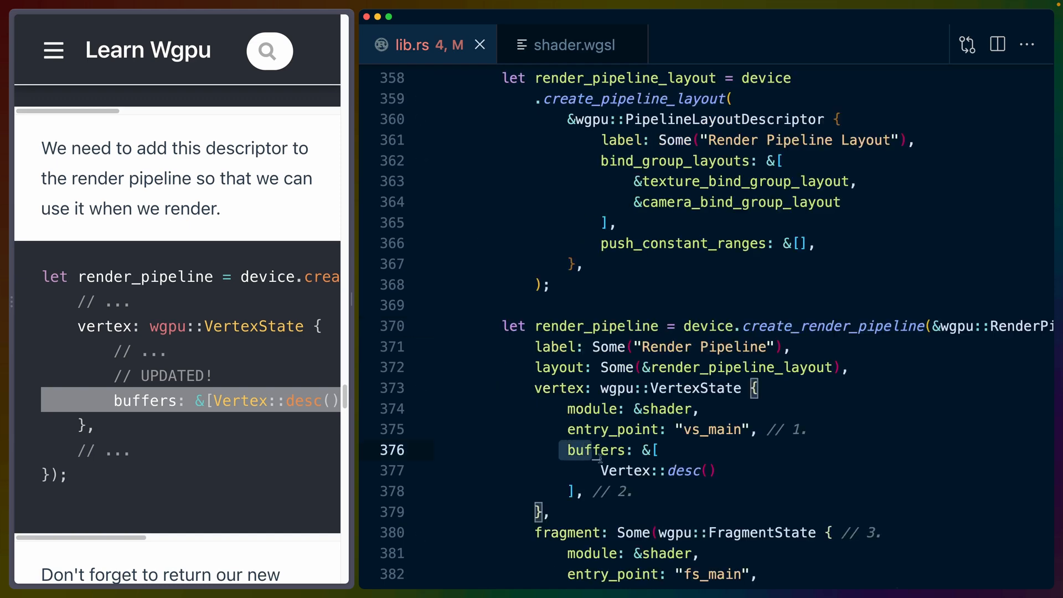
left_click_drag(596, 449, 629, 491)
type("Vertex::desc(), InstanceRaw::desc()],")
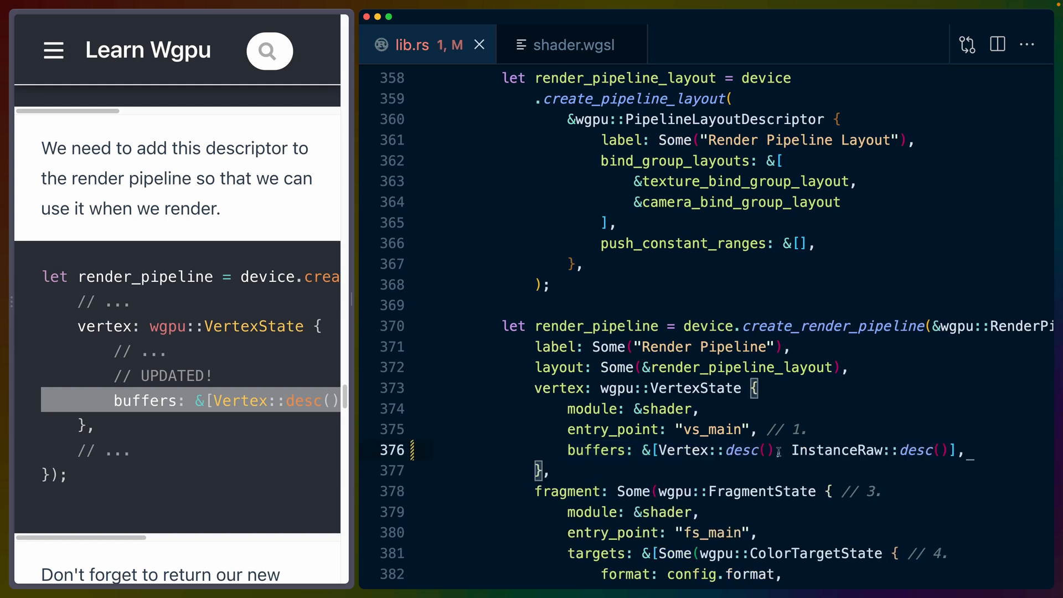
double_click(678, 451)
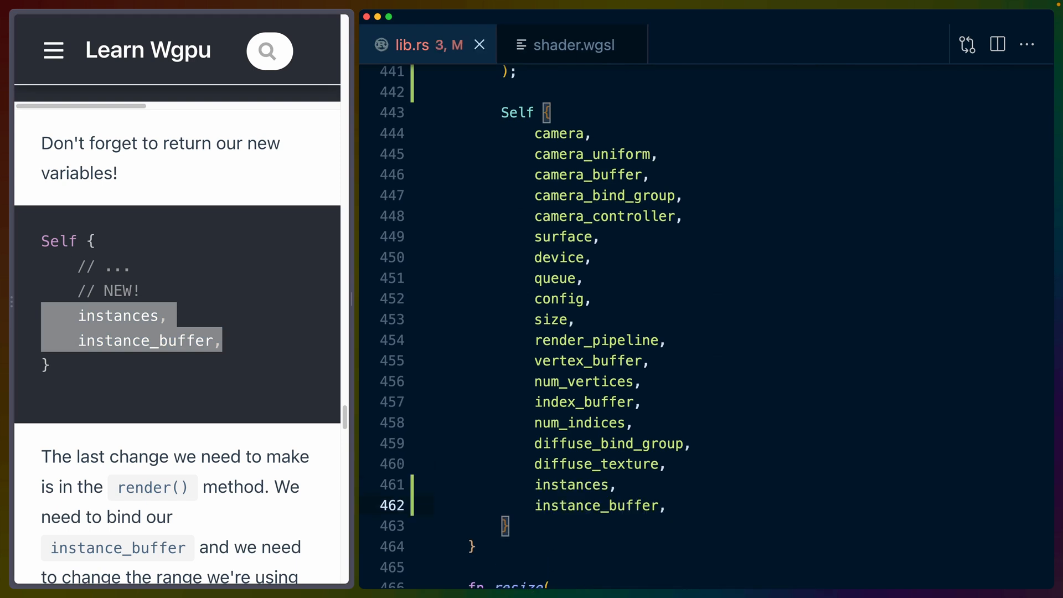
Add instances and instance_buffer to the Self struct literal returned by State::new.
double_click(597, 505)
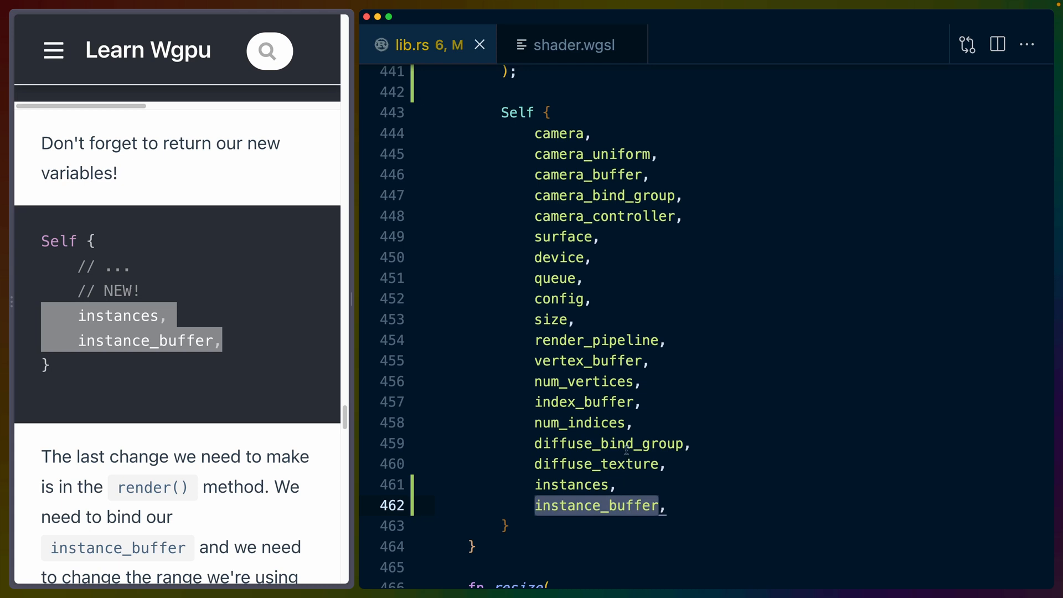
left_click_drag(536, 381, 664, 505)
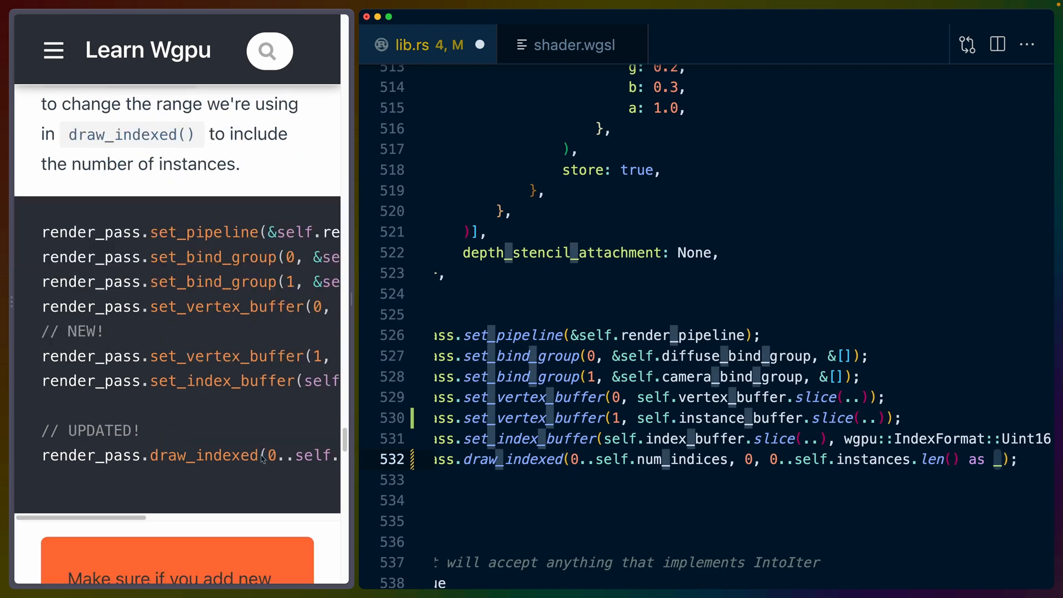
In render(), set_vertex_buffer(1, instance_buffer.slice(..)) and draw_indexed over 0..self.instances.len() as _.
scroll("down", 3)
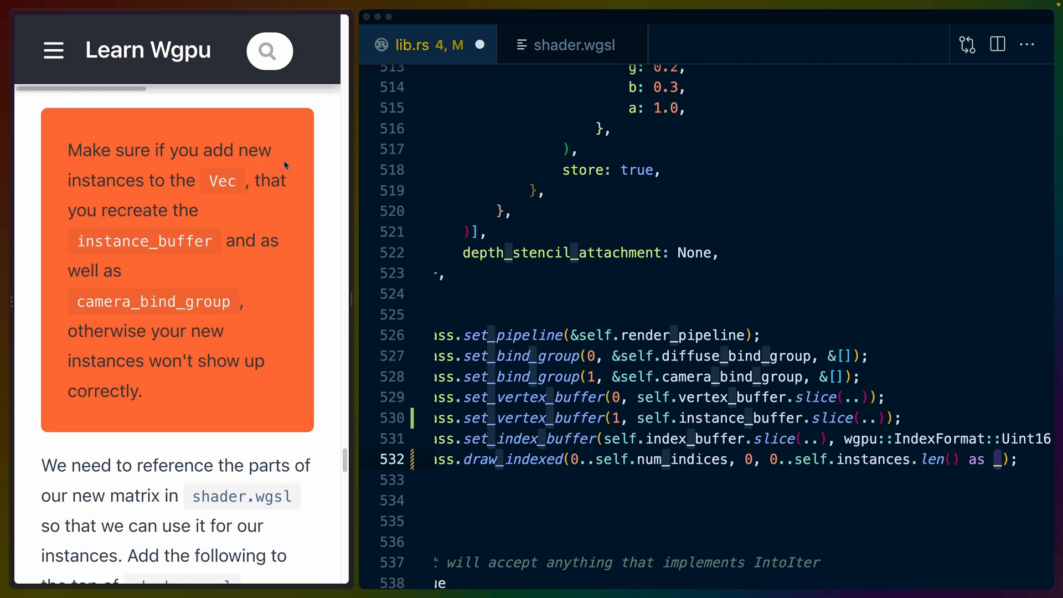
double_click(143, 240)
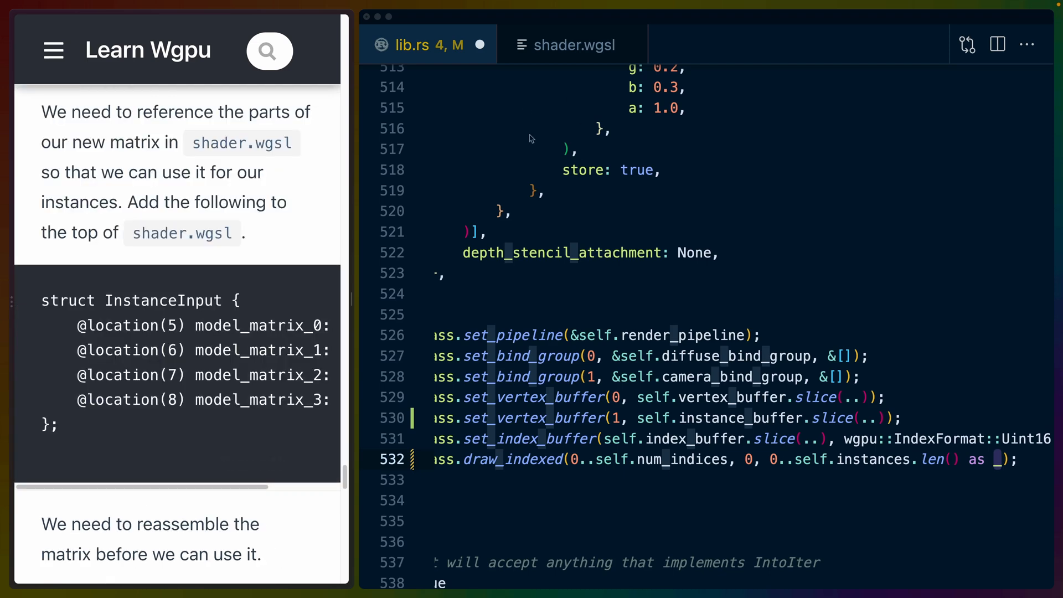
In shader.wgsl's vs_main, insert `let model_matrix = mat4x4<f32>(instance.model_matrix_0 … _3);`.
left_click(572, 44)
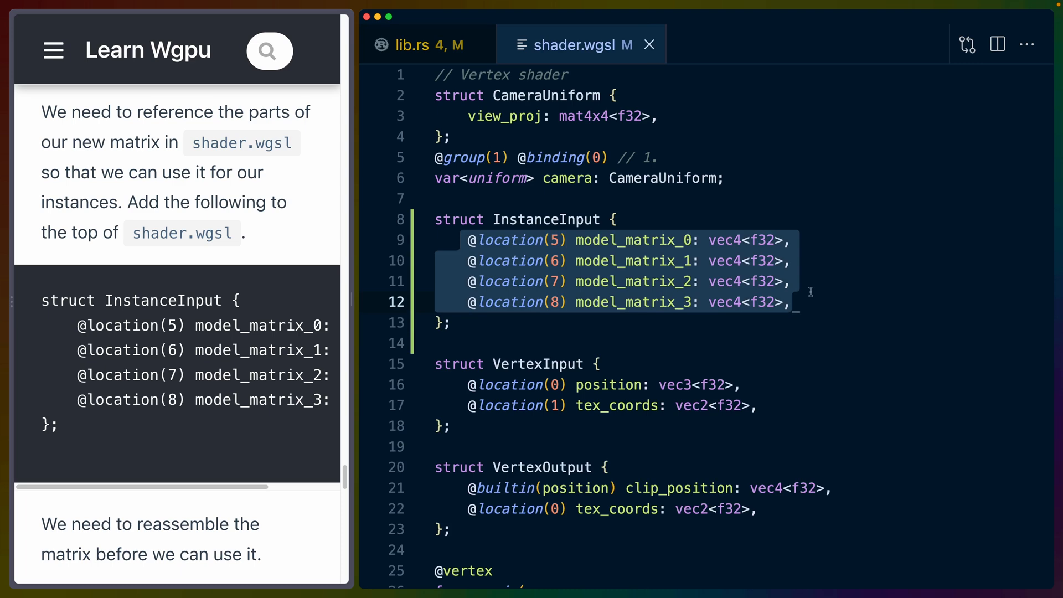
scroll("down", 3)
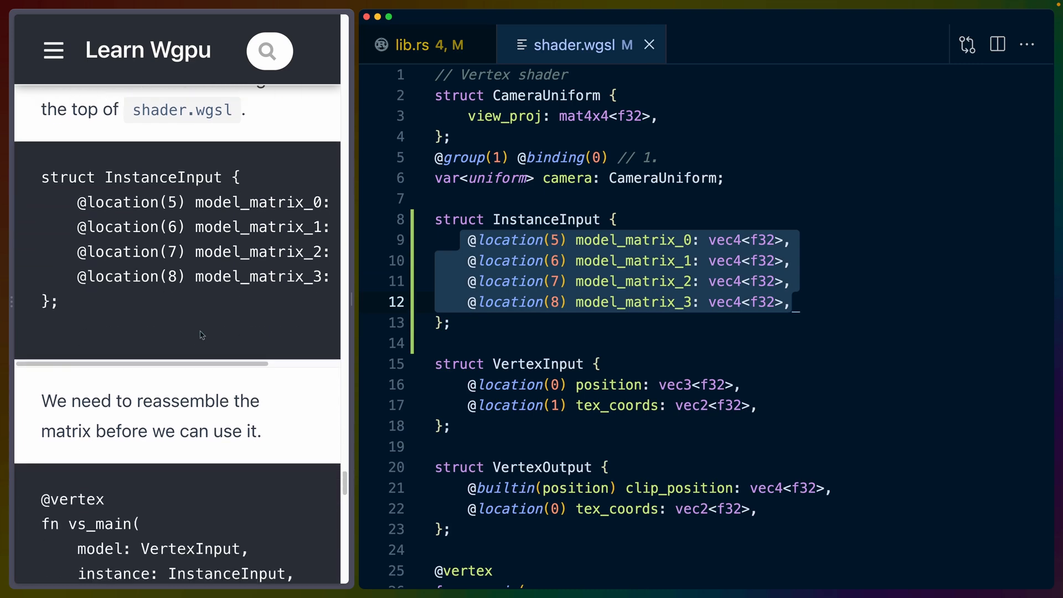
scroll("down", 3)
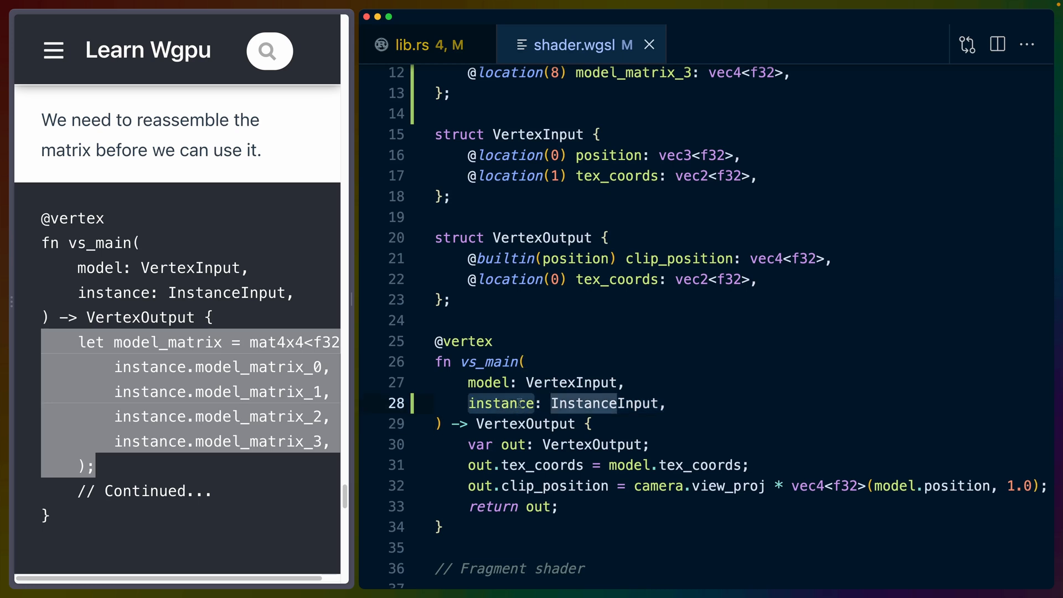
key("Enter")
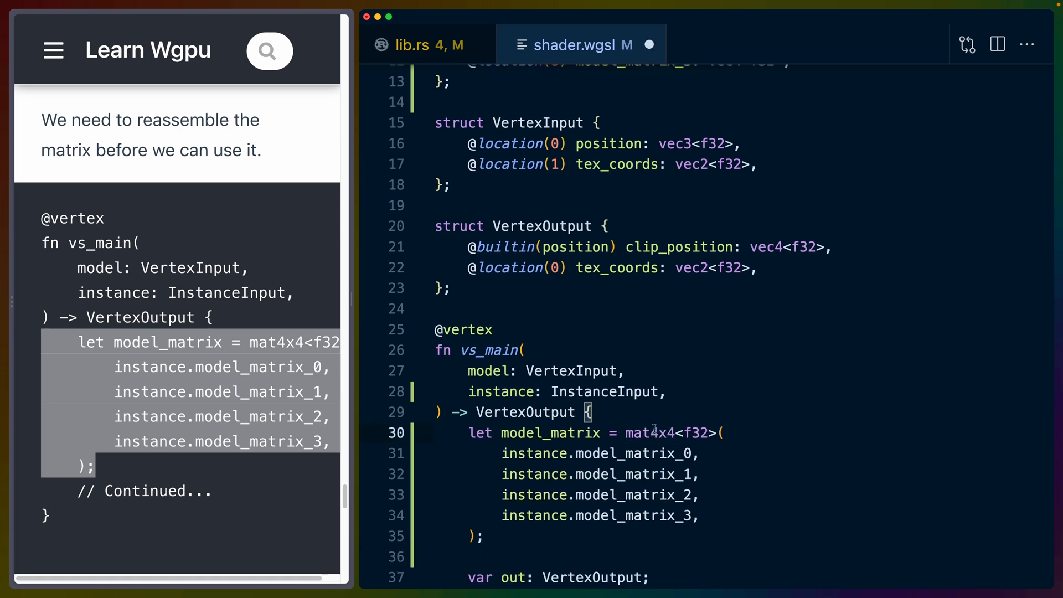
Review the reconstructed model_matrix, highlighting its first column term instance.model_matrix_0.
scroll("down", 3)
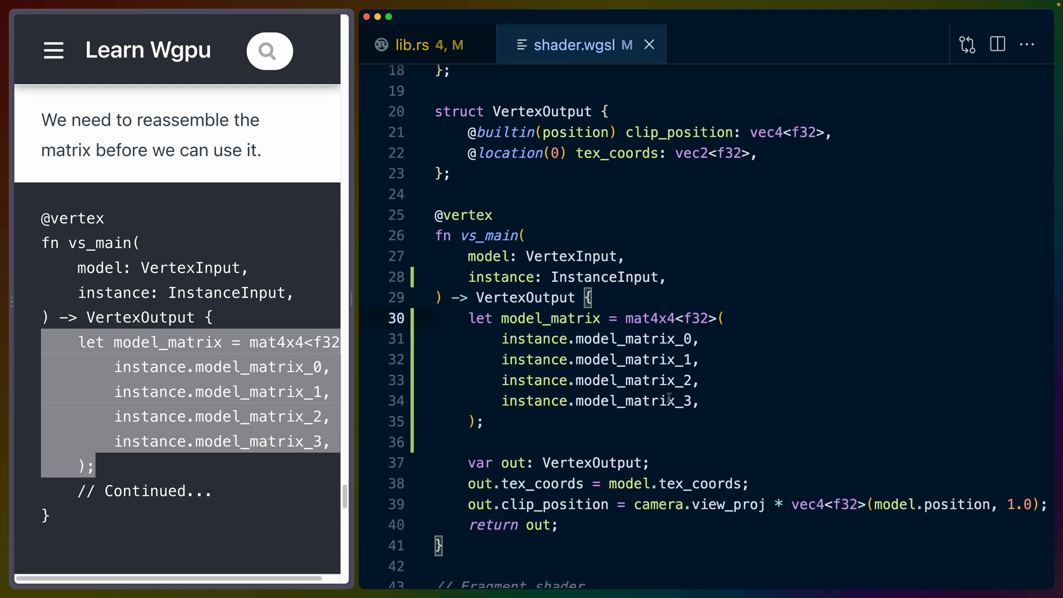
double_click(645, 317)
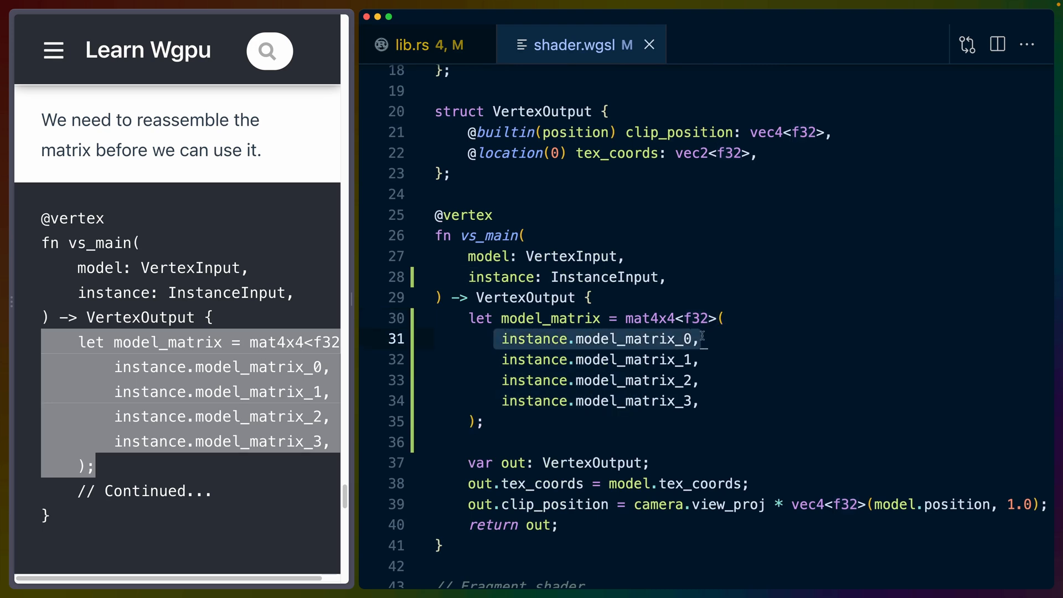
left_click_drag(702, 339, 702, 401)
type("model_matrix * ")
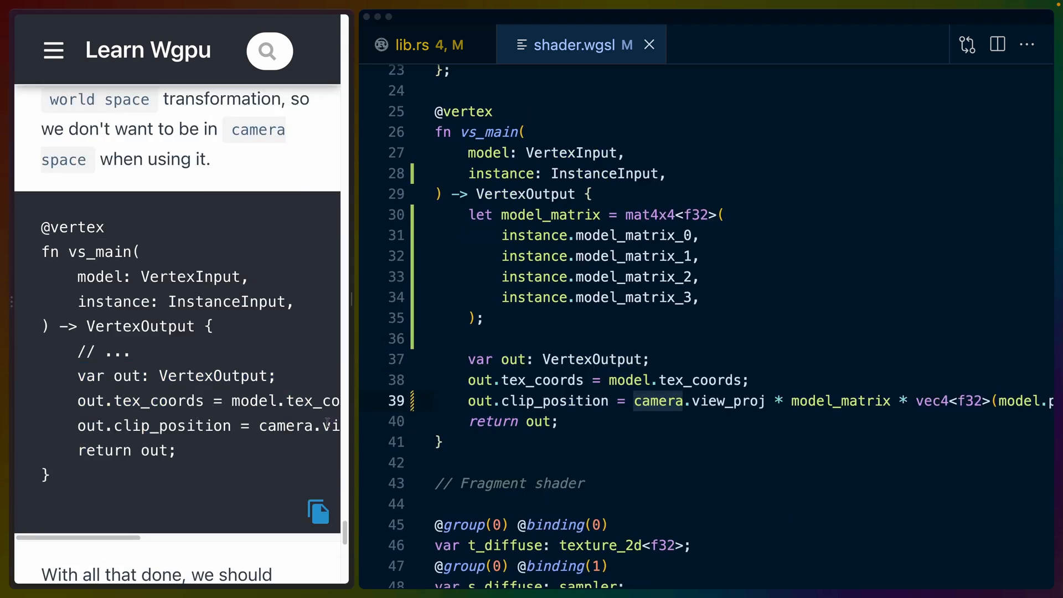
Make clip_position = camera.view_proj * model_matrix * vec4<f32>(model.position, 1.0).
double_click(537, 401)
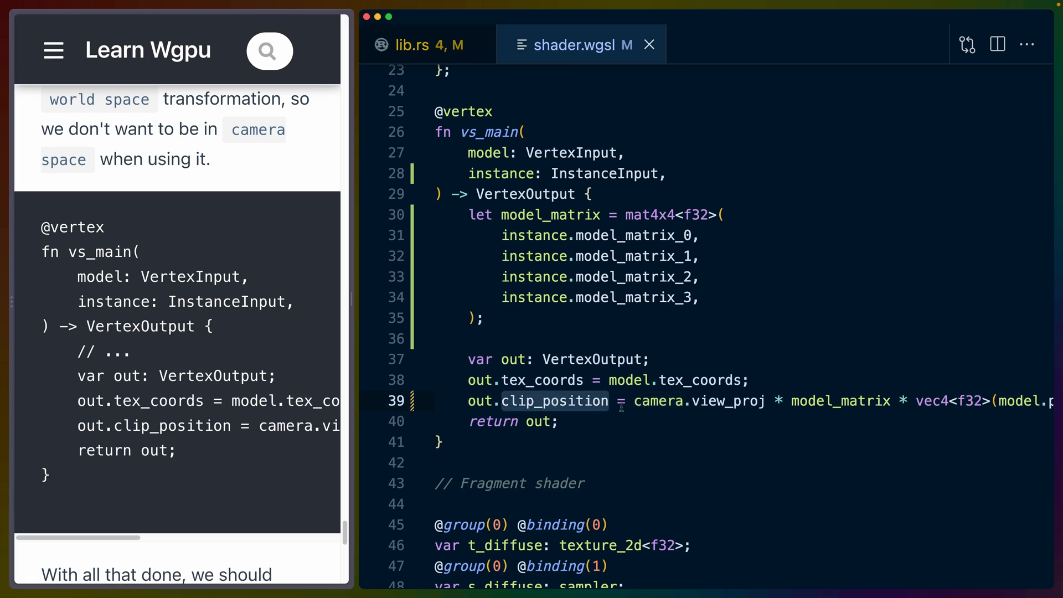
double_click(728, 400)
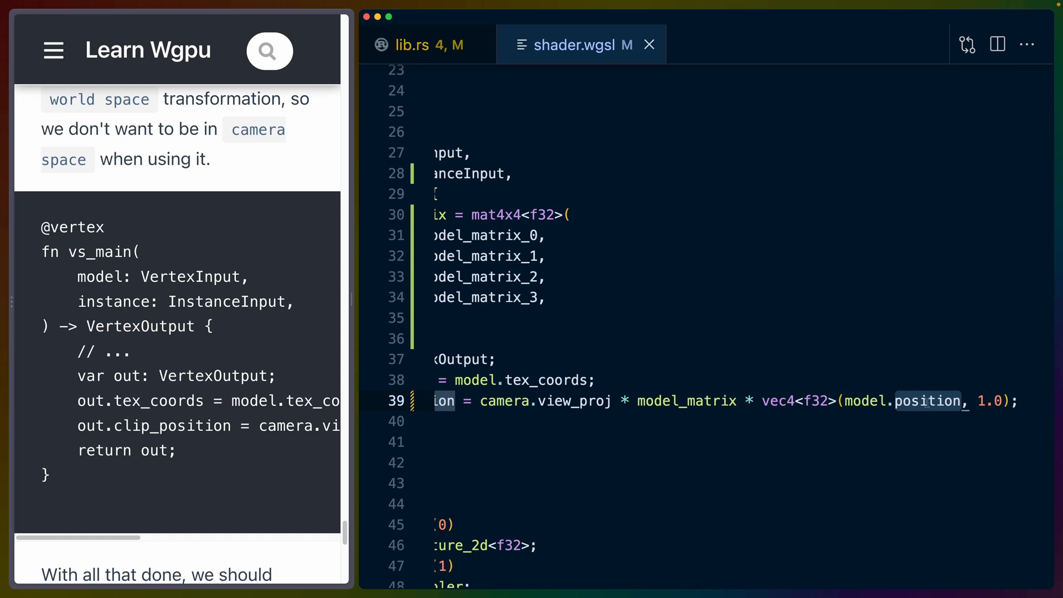
double_click(687, 401)
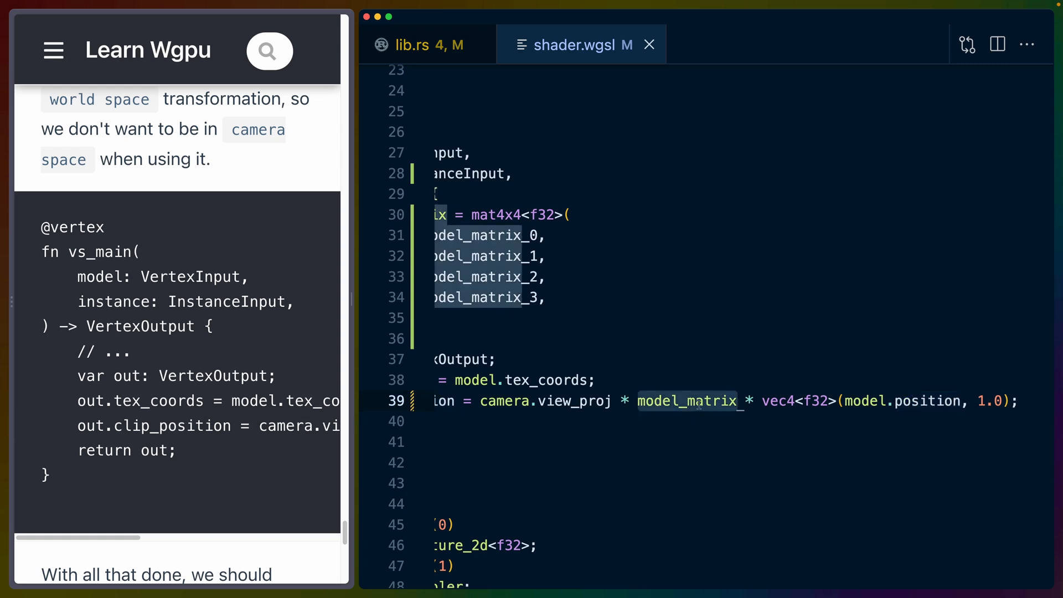
scroll("down", 3)
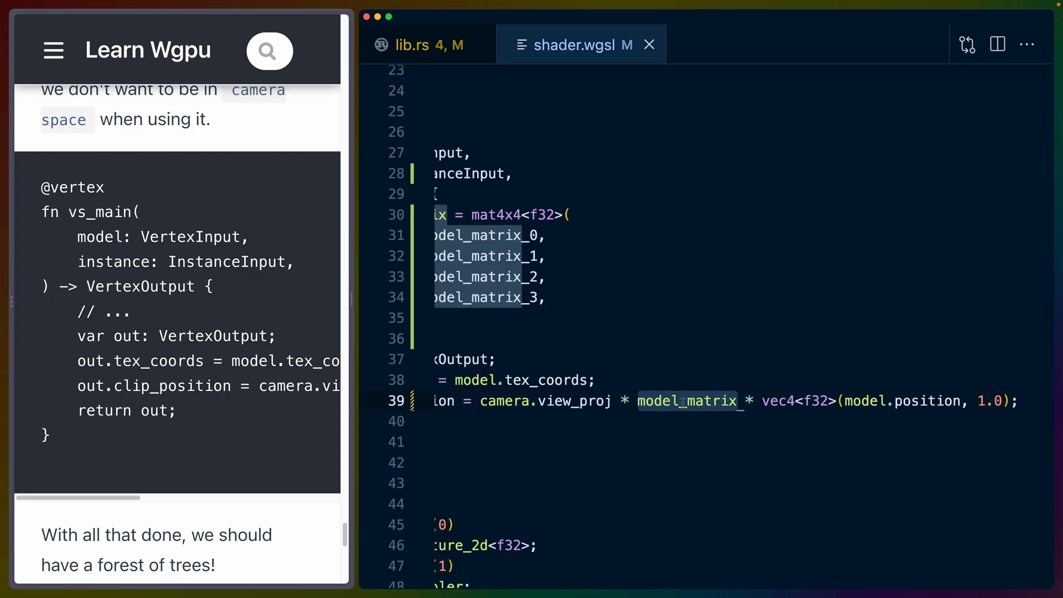
Scroll the Learn Wgpu page to the 'forest of trees' result screenshot.
scroll("down", 3)
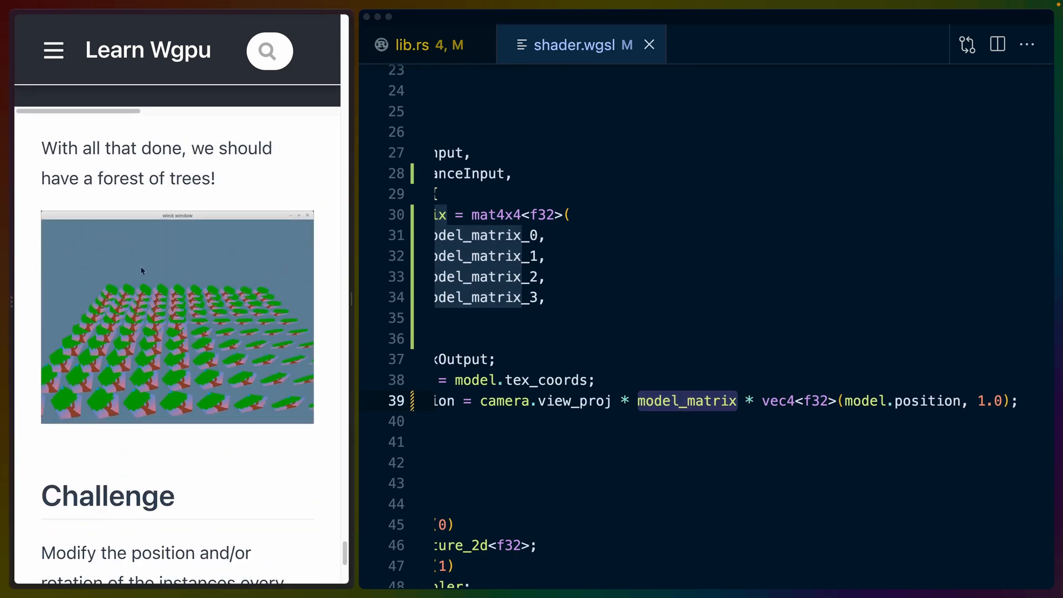
mouse_move(78, 384)
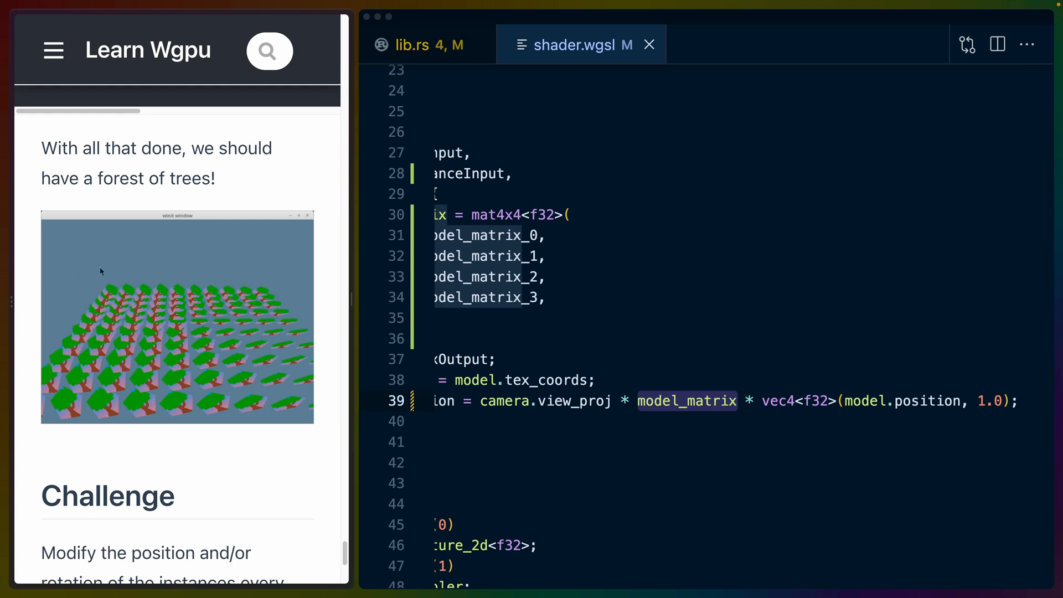
mouse_move(103, 278)
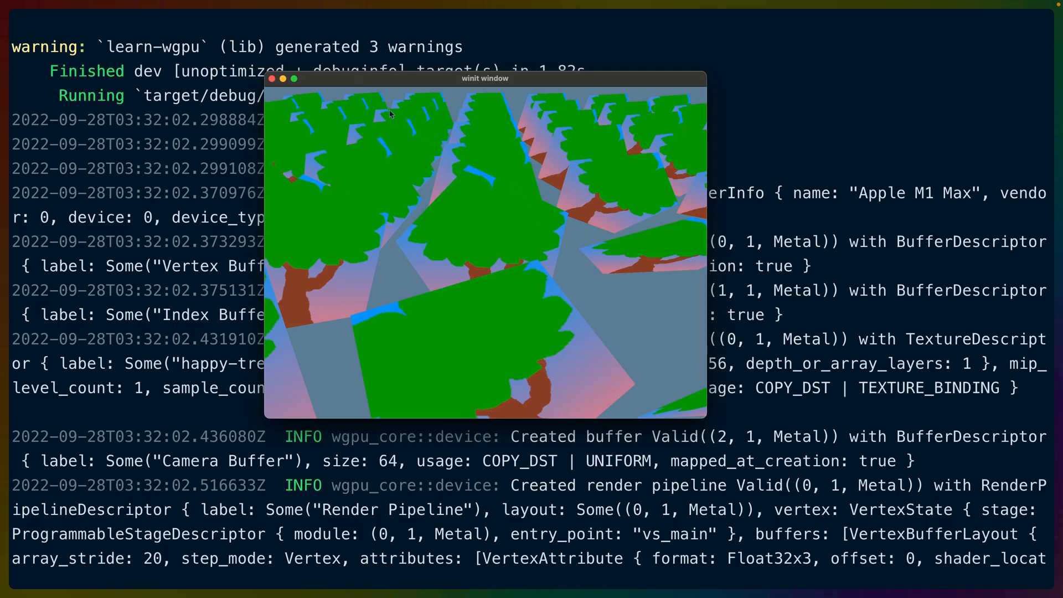
mouse_move(510, 143)
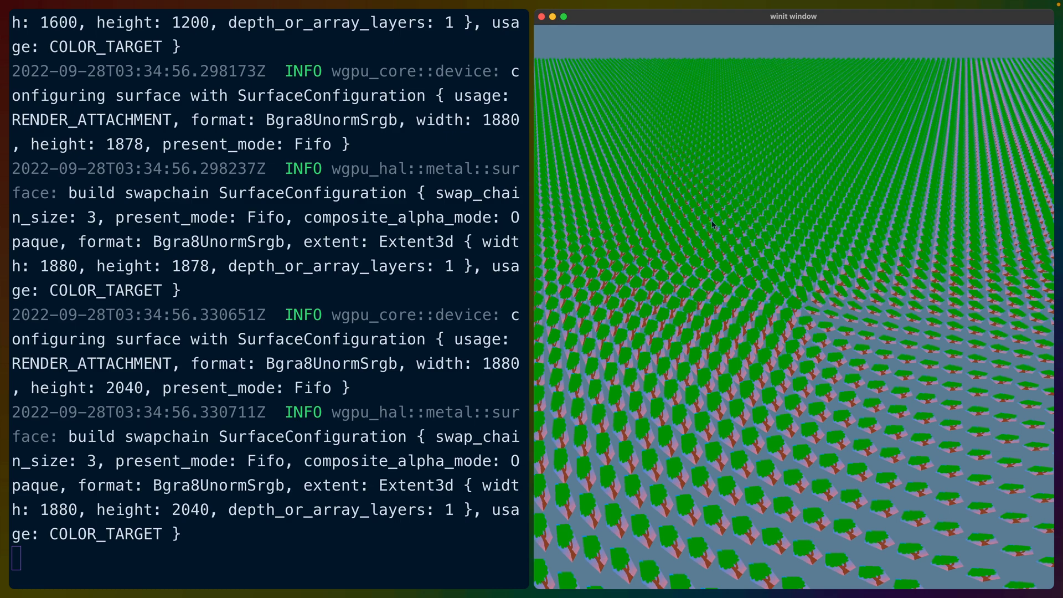
mouse_move(715, 218)
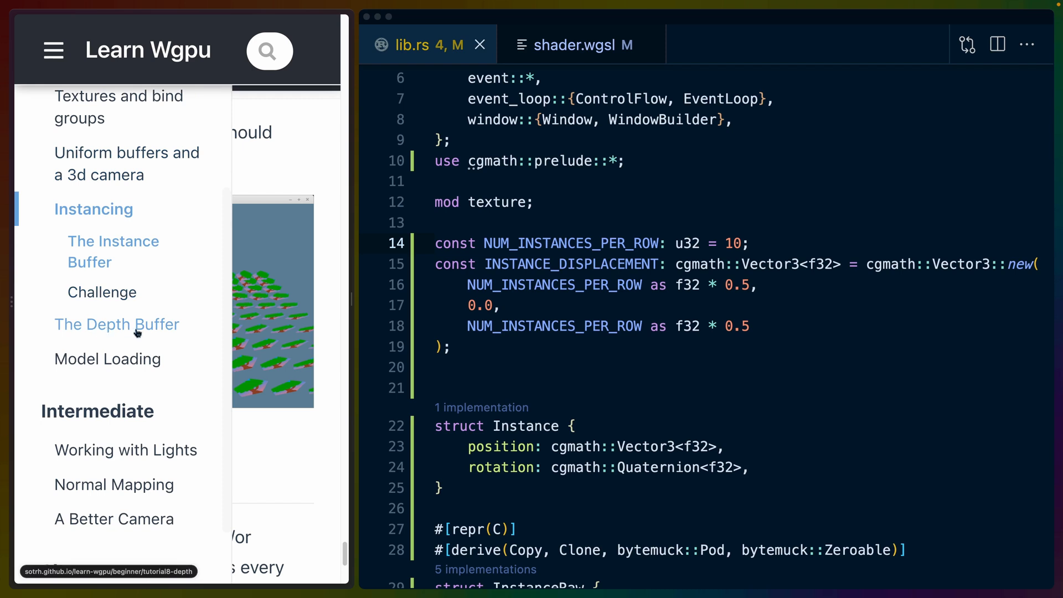
mouse_move(107, 359)
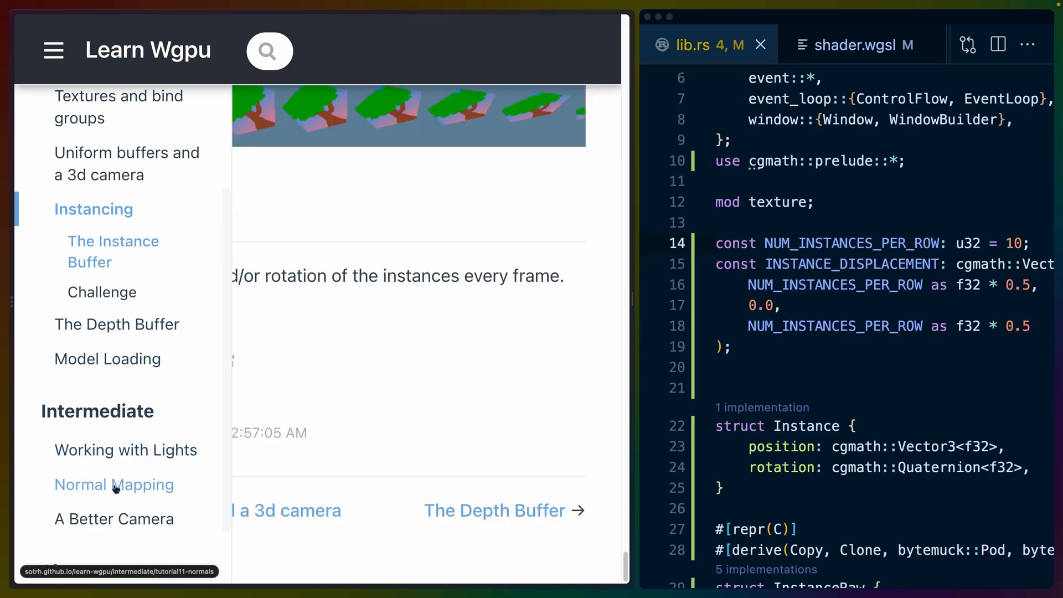
Scroll the Learn Wgpu sidebar chapter list to The Depth Buffer and the Intermediate chapters.
scroll("down", 3)
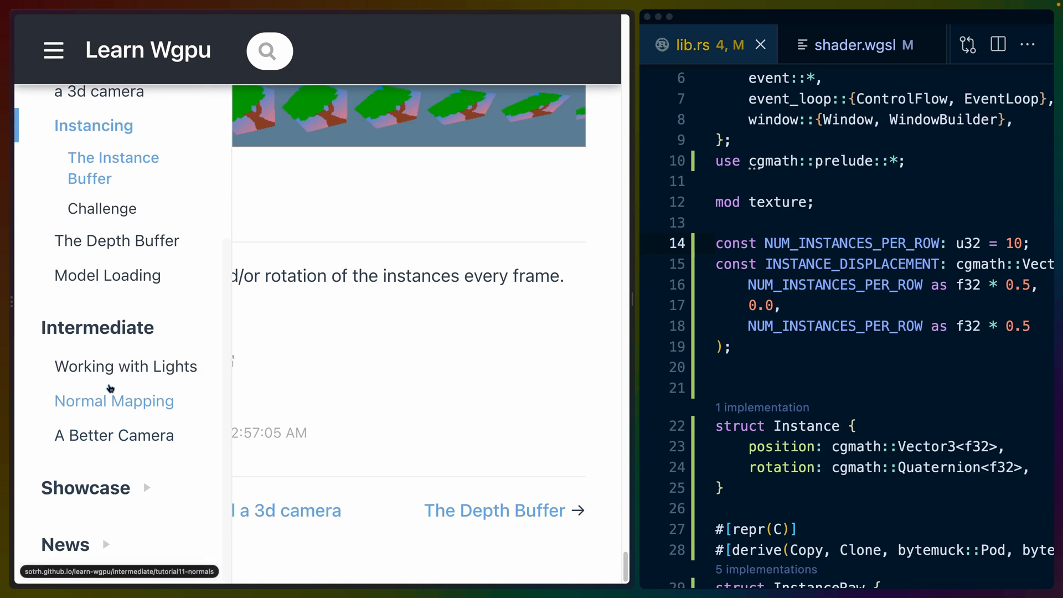